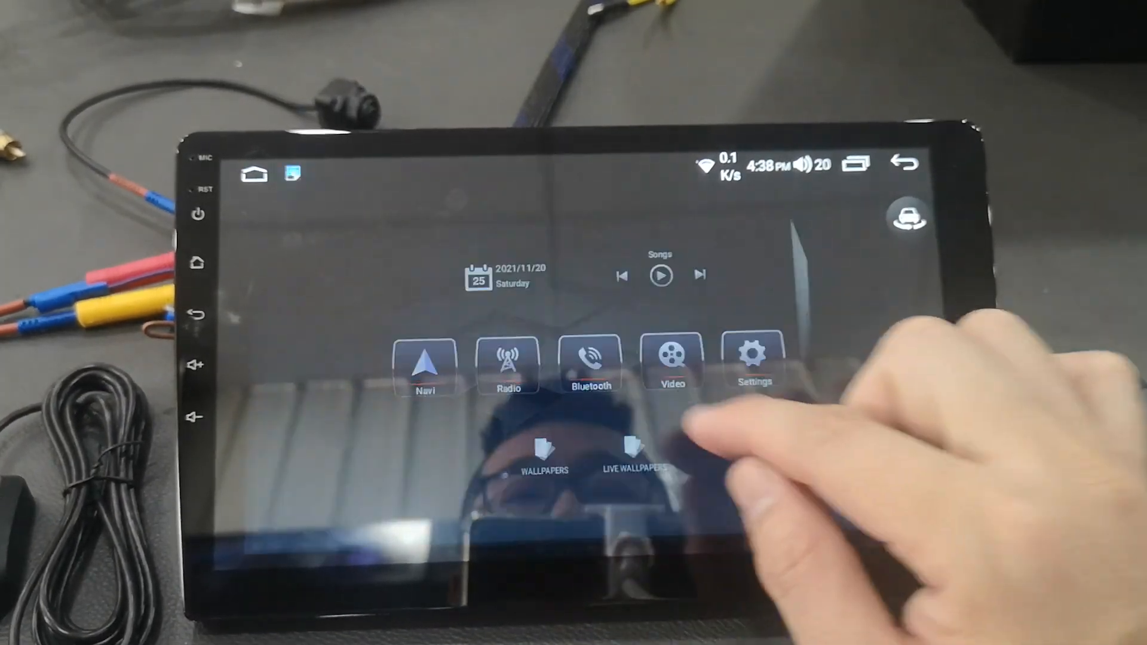
Browse the wallpaper choices and pick a new home-screen background
left_click(542, 453)
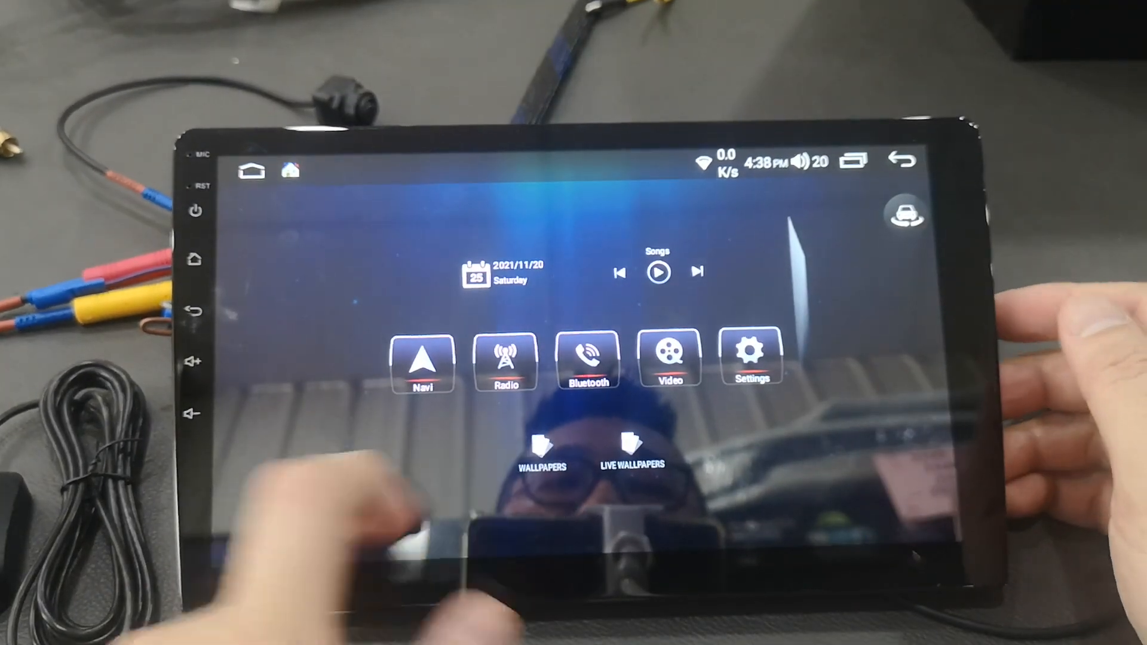
left_click(541, 465)
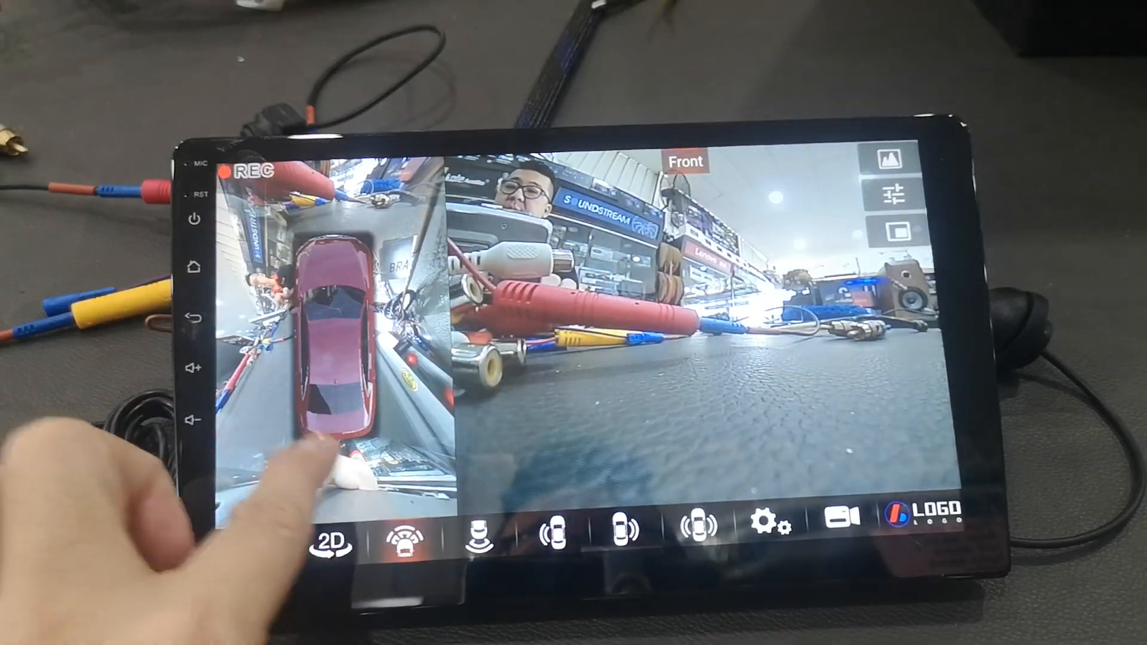
Switch 360 Panorama to the front camera view beside the 2D bird's-eye car view
left_click(478, 526)
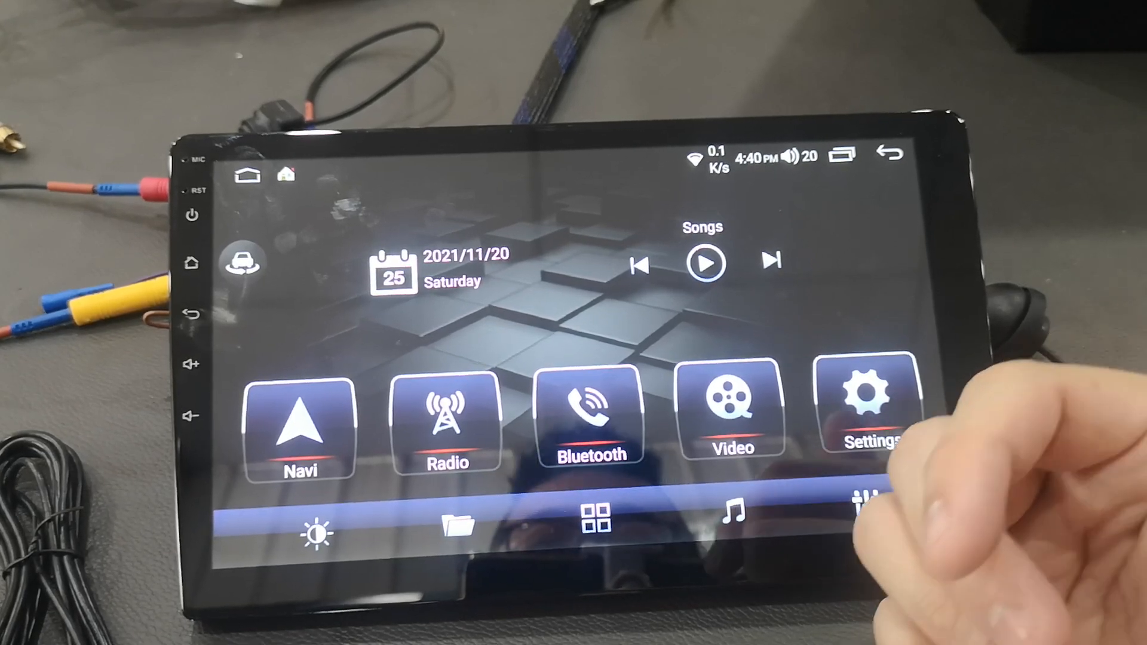
Tune stations on the Radio's 07–12 preset page, saving 89.30 MHz and 102.60 MHz
left_click(447, 421)
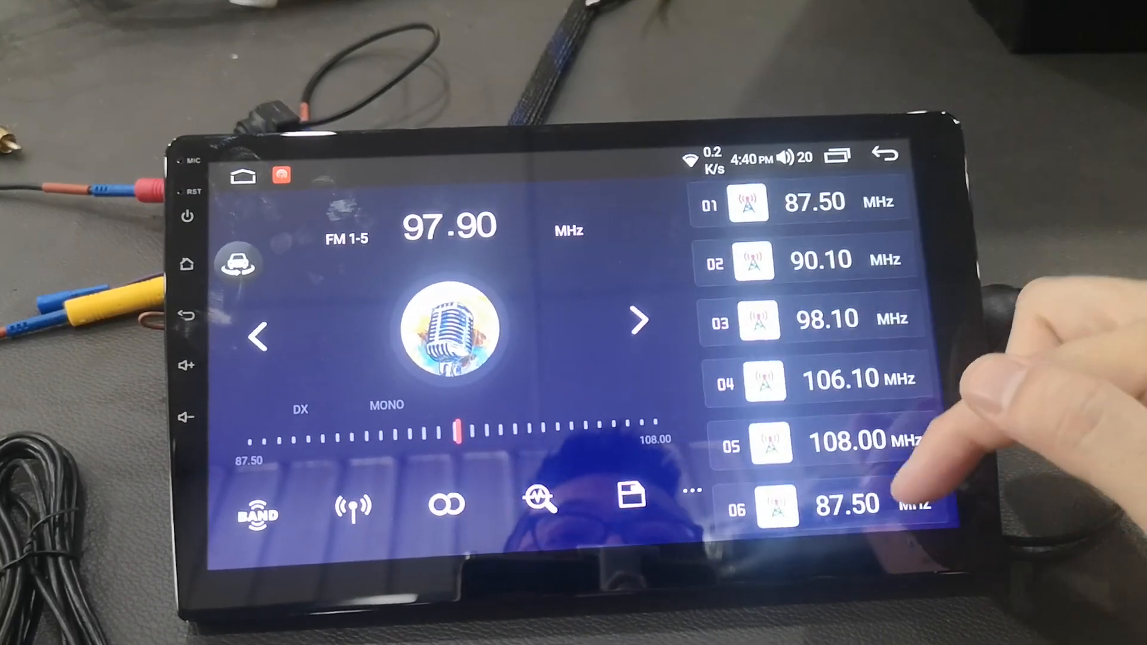
left_click(259, 509)
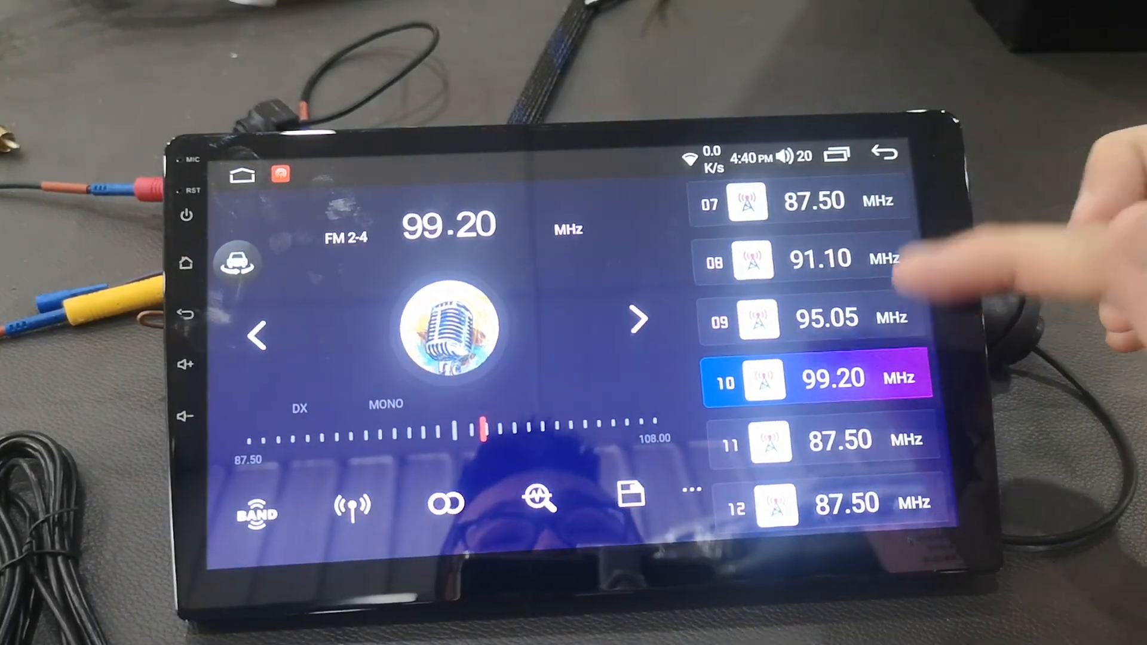
mouse_move(907, 219)
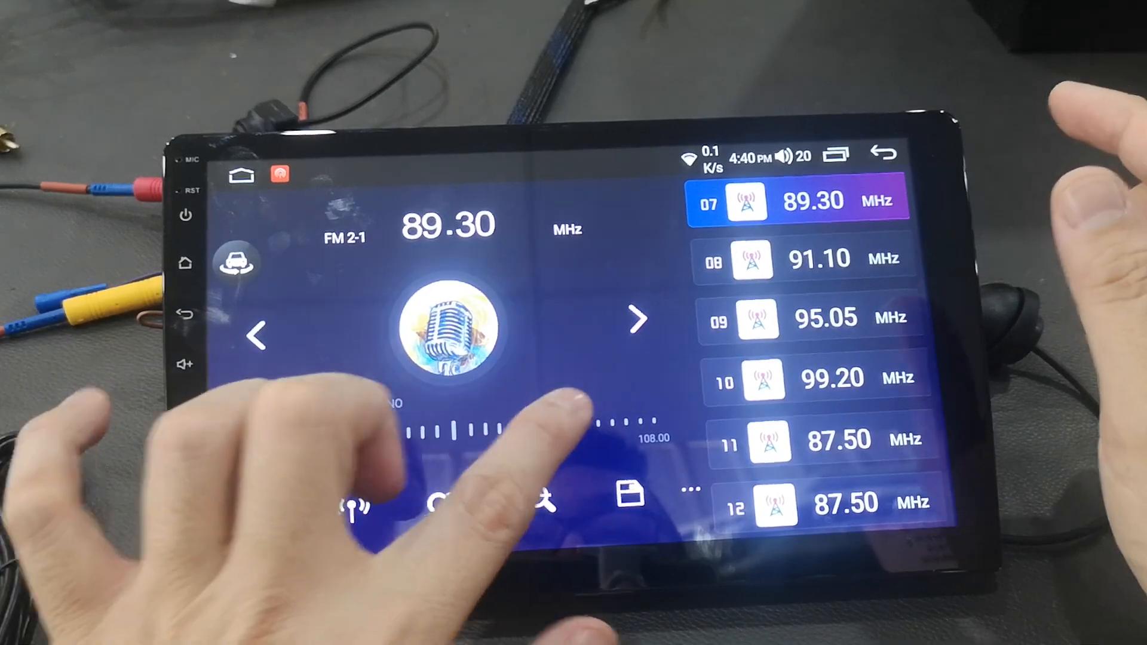
left_click(805, 381)
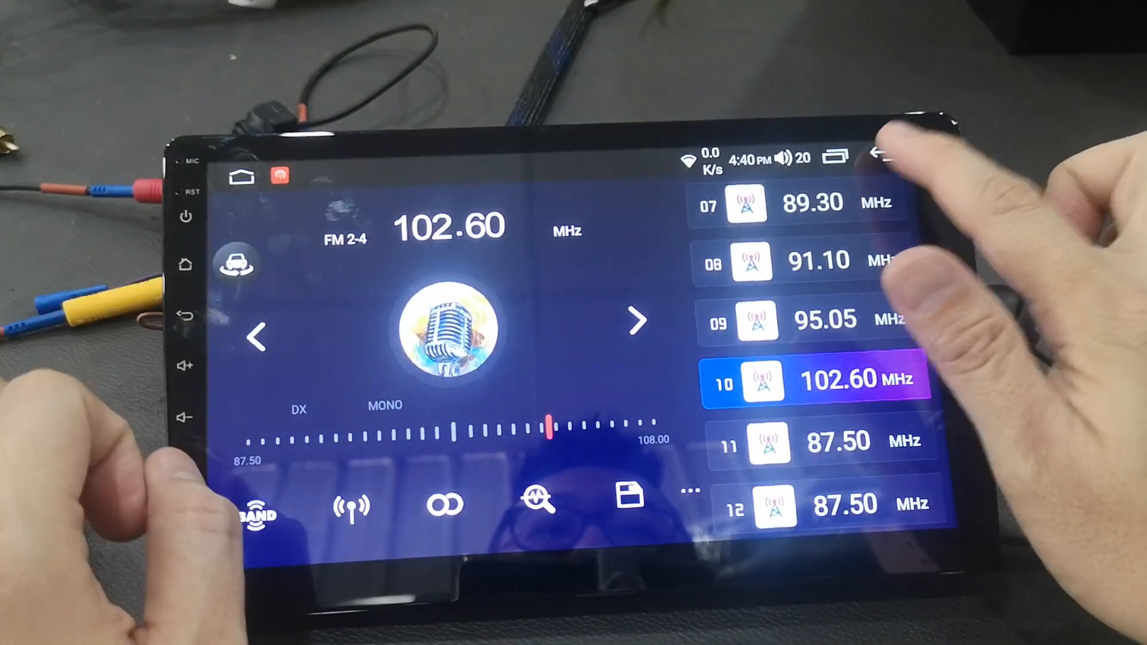
left_click(883, 156)
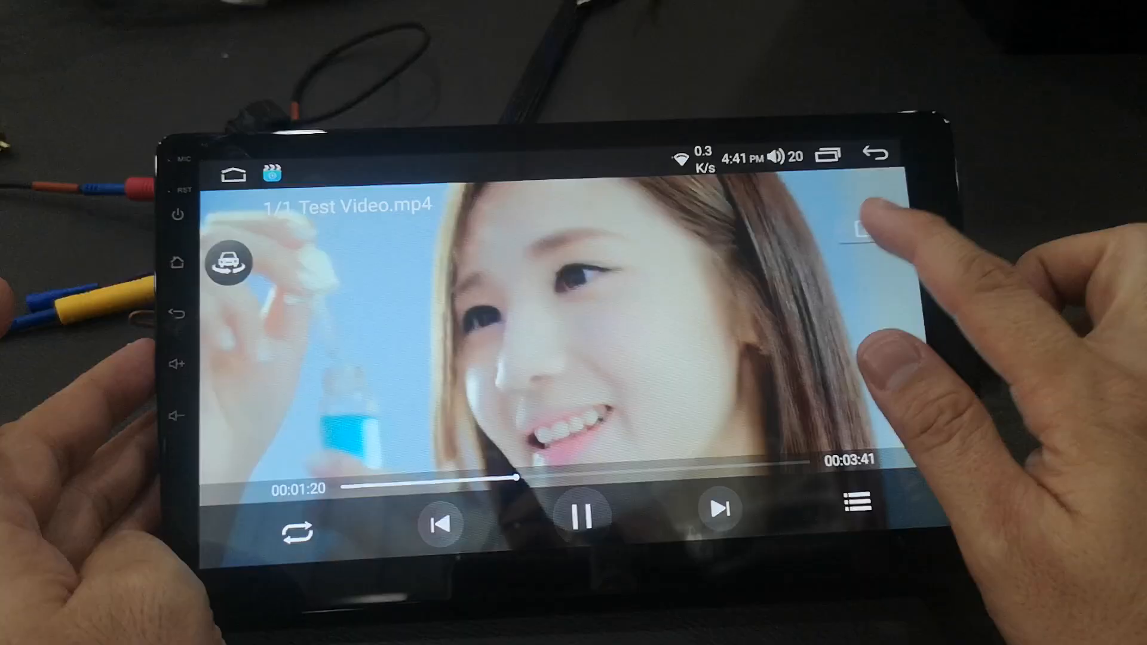
Play Test Video.mp4 in the Video player
left_click(235, 176)
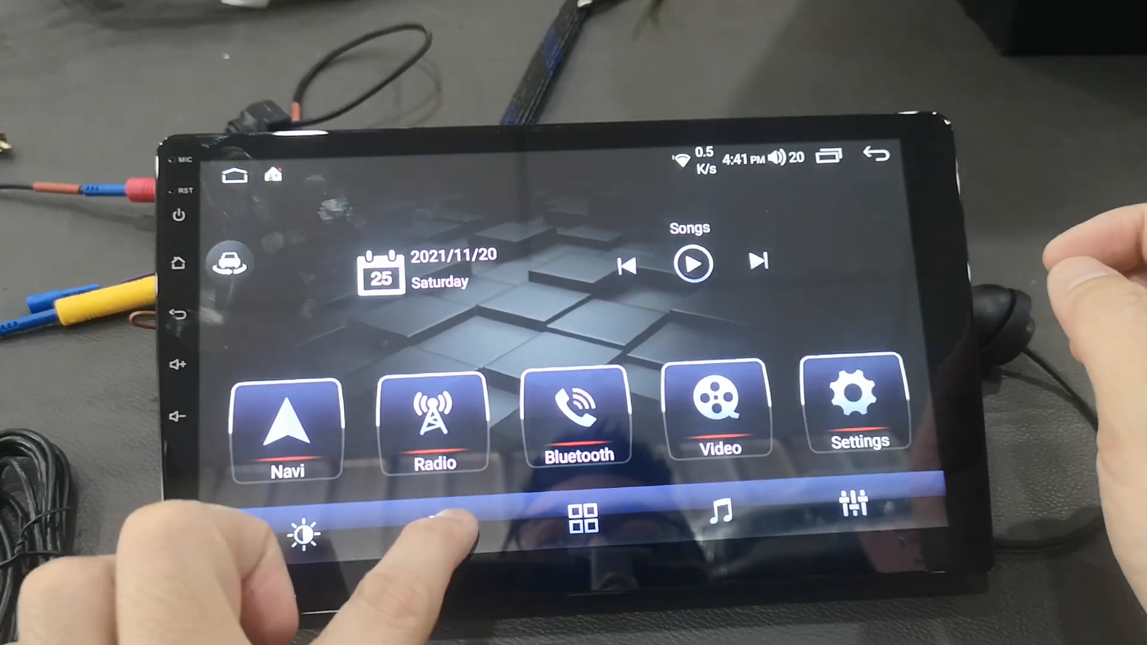
left_click(580, 519)
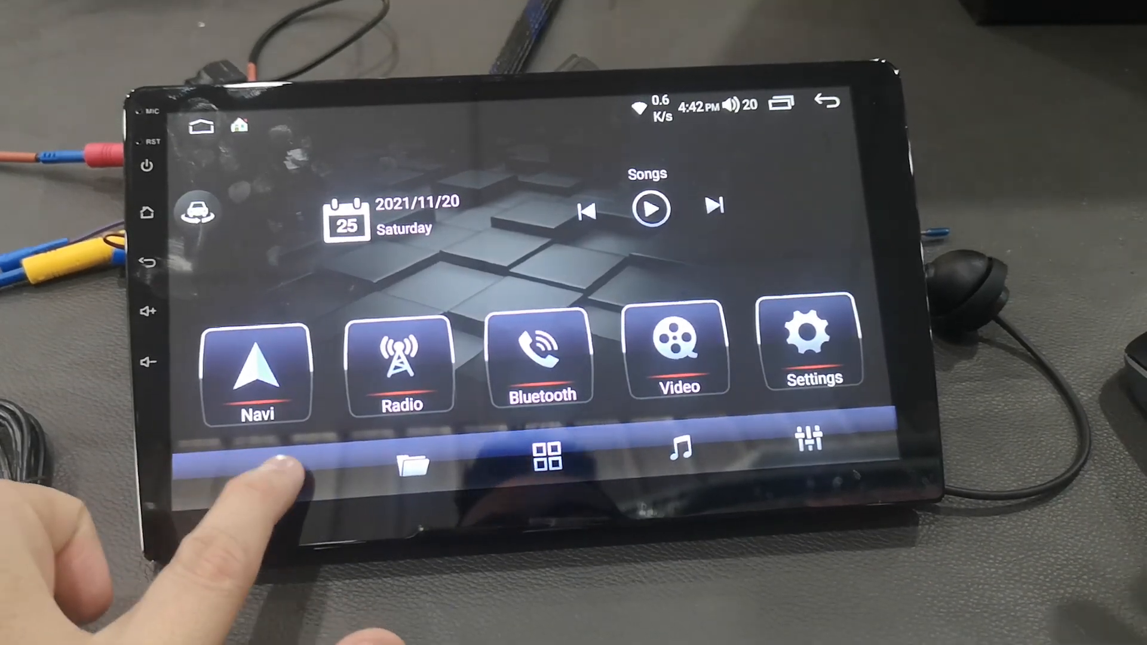
left_click(277, 466)
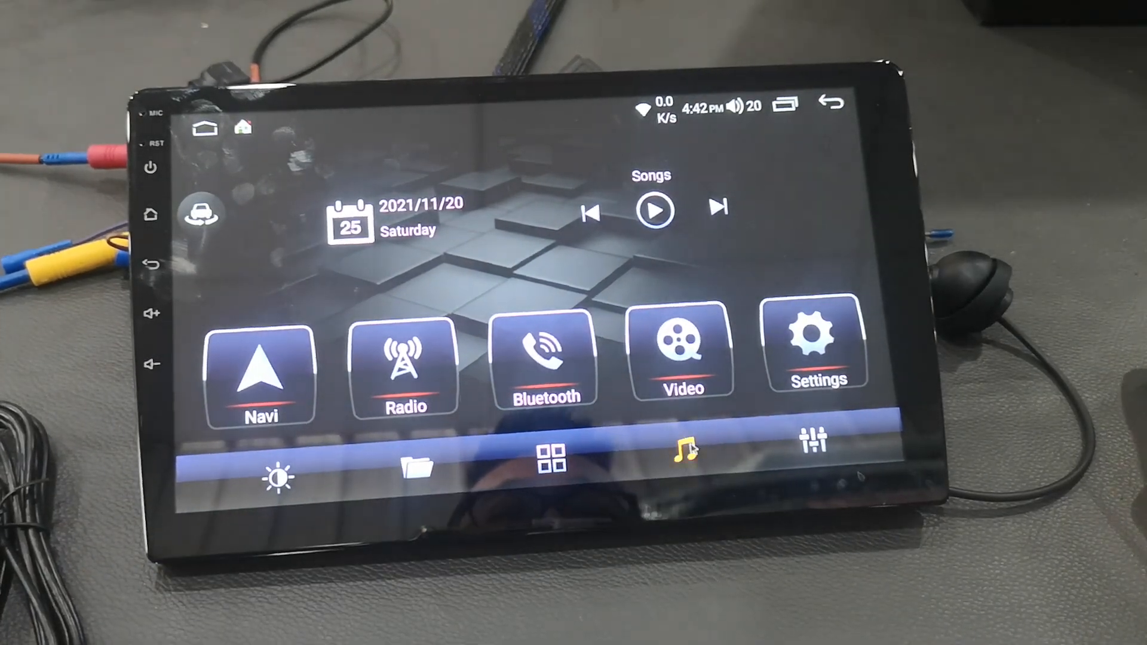
Open the Music library and list the four tracks on USB 2
left_click(684, 449)
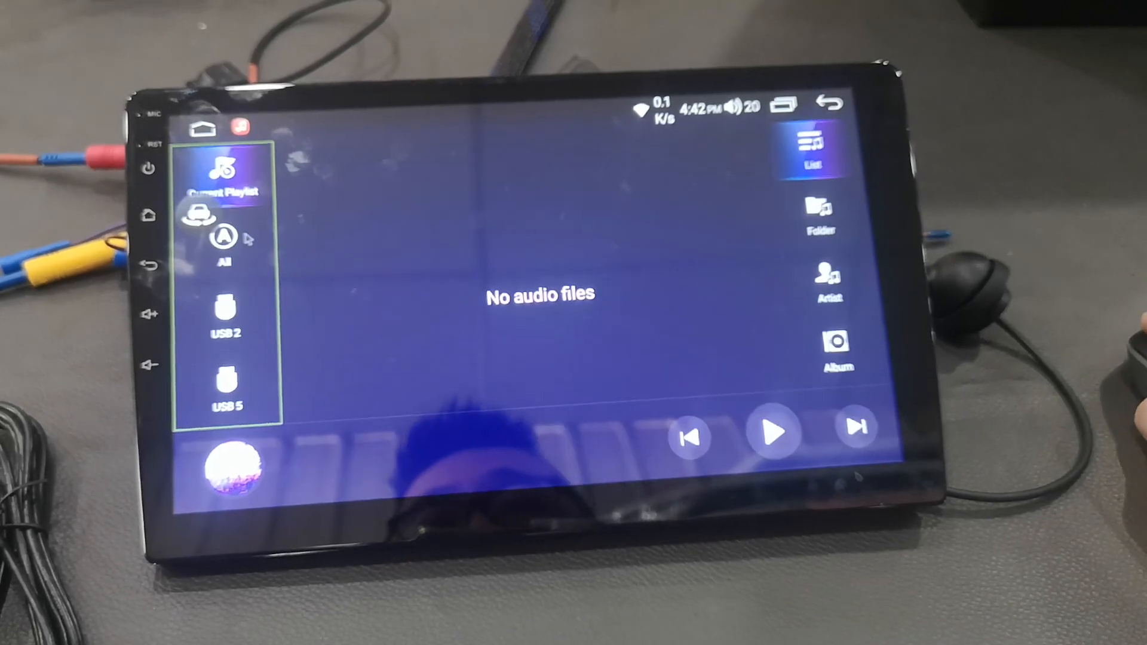
left_click(224, 308)
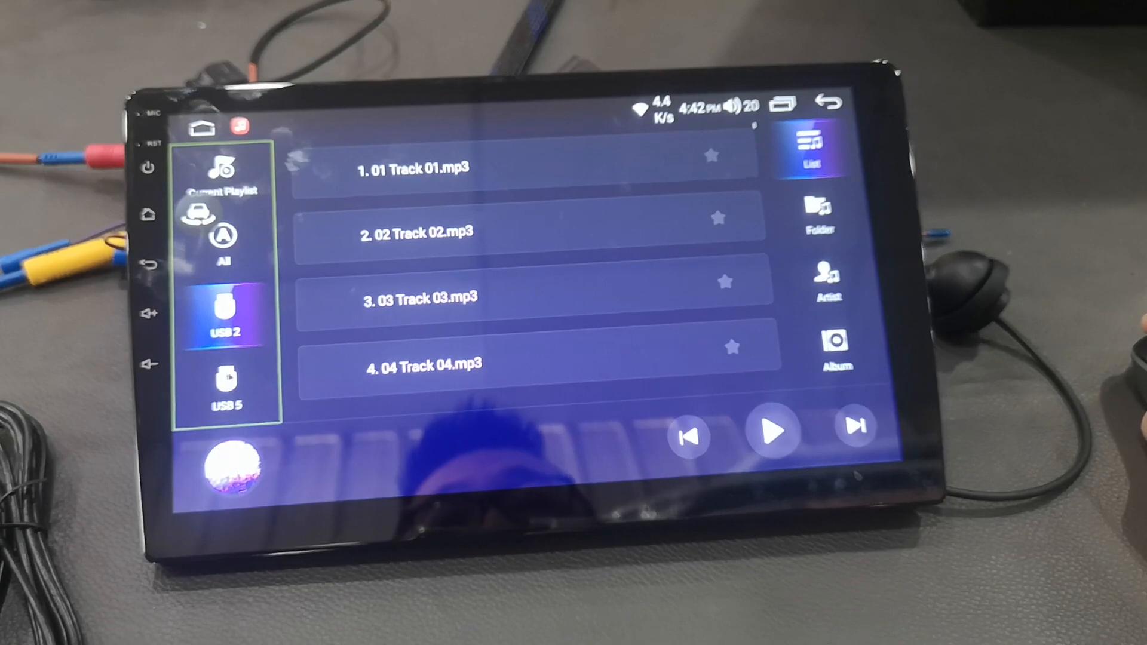
left_click(226, 385)
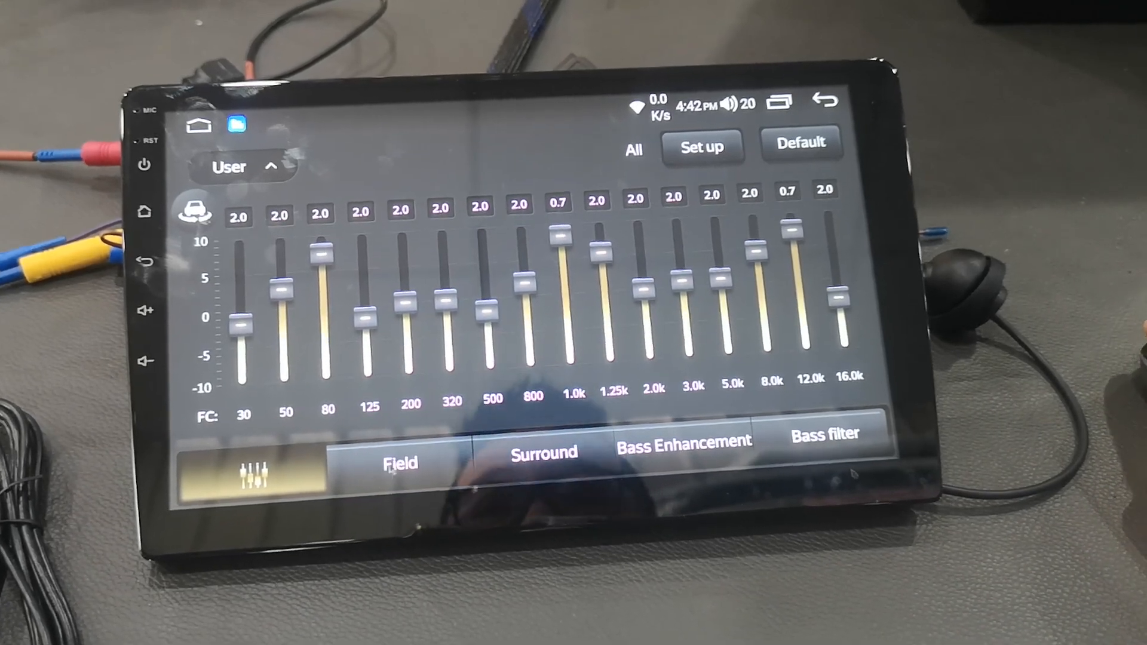
Lower the Rear horn Surround strength on the DSP Field and Surround pages
left_click(398, 463)
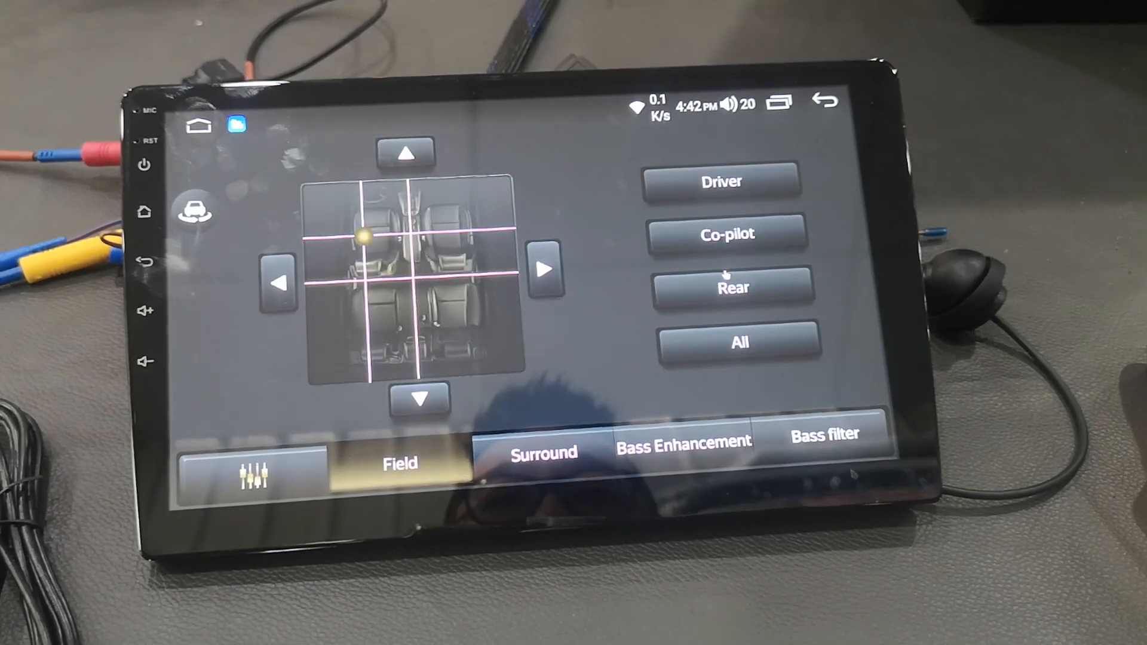
left_click(545, 452)
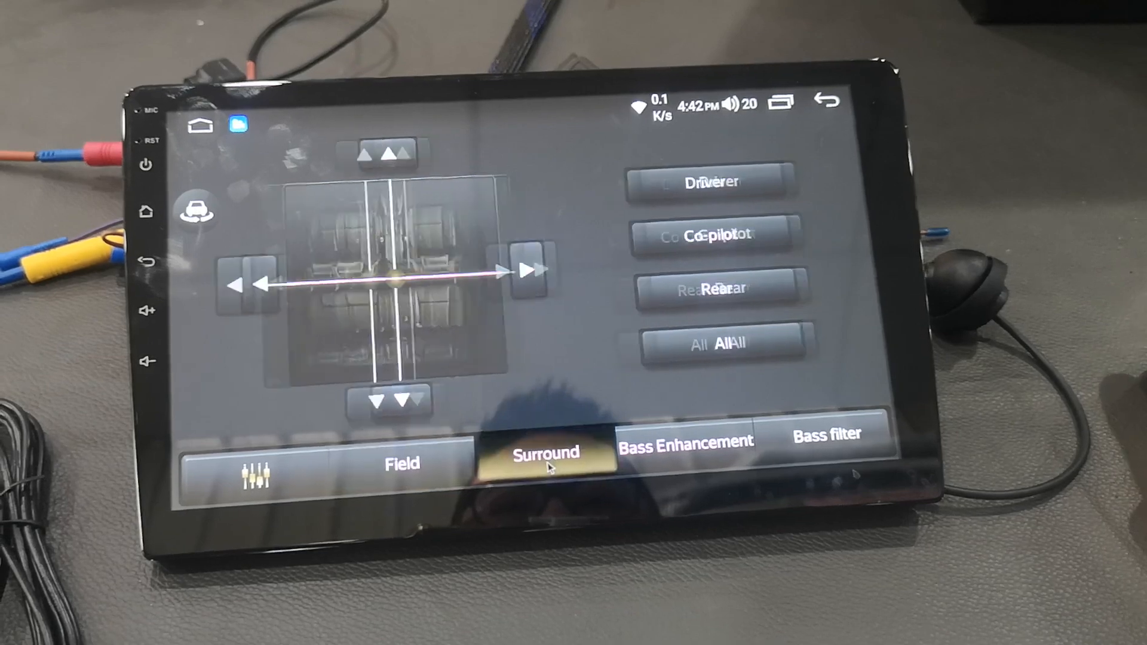
left_click(545, 453)
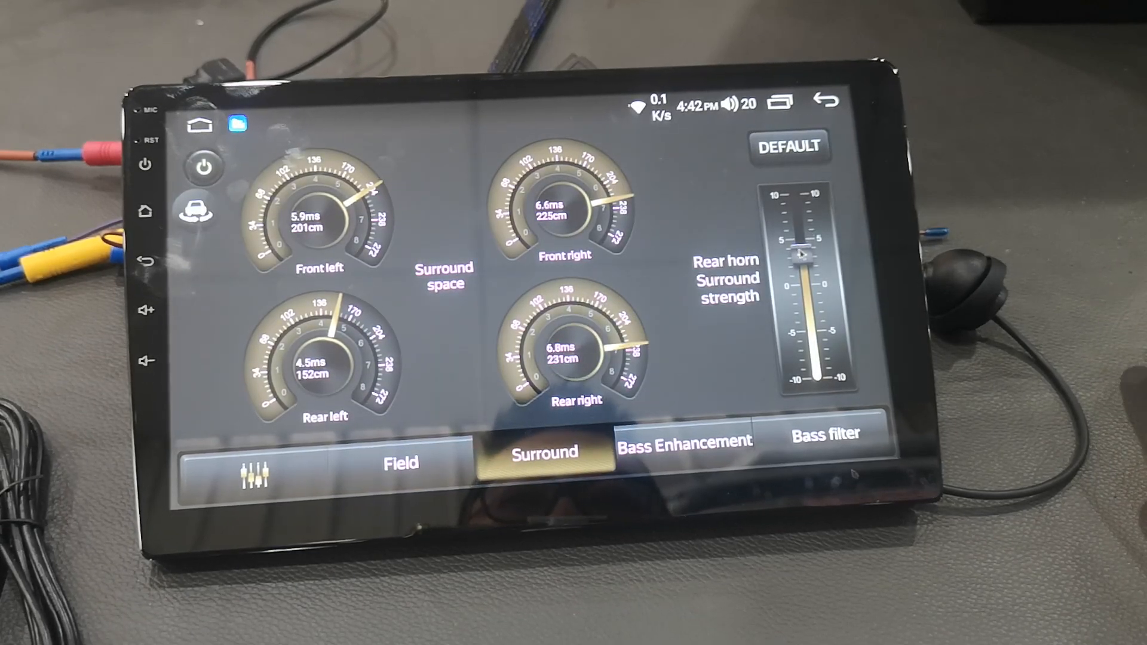
left_click_drag(802, 252, 803, 333)
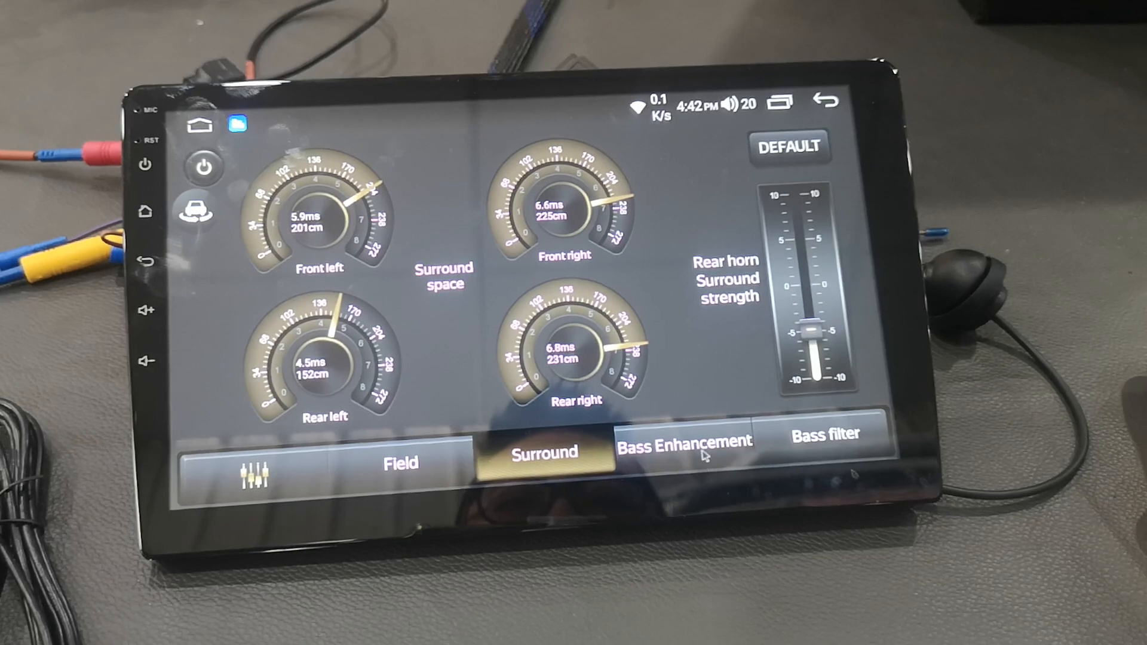
Show the Bass Enhancement subwoofer level and frequency settings
left_click(685, 443)
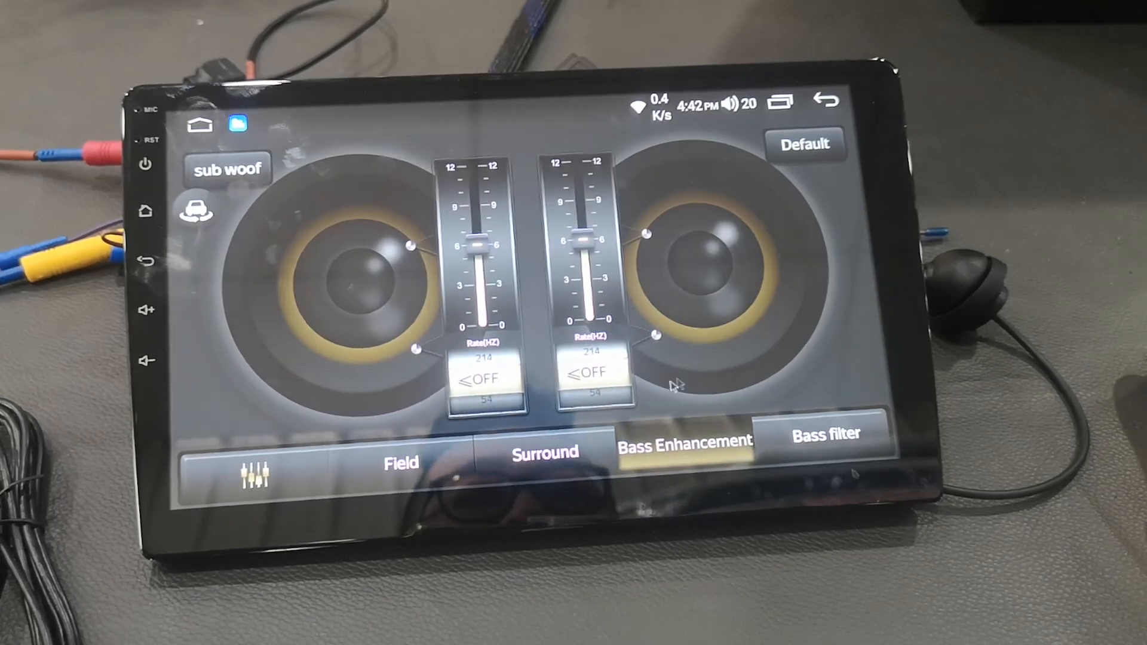
left_click(228, 167)
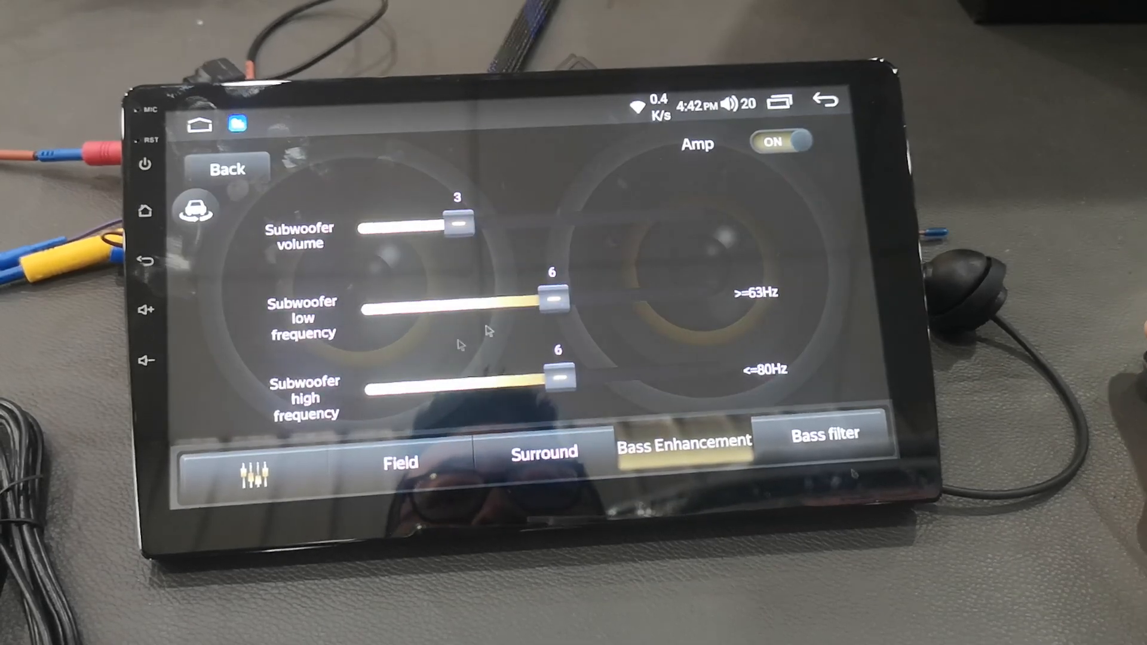
left_click(825, 436)
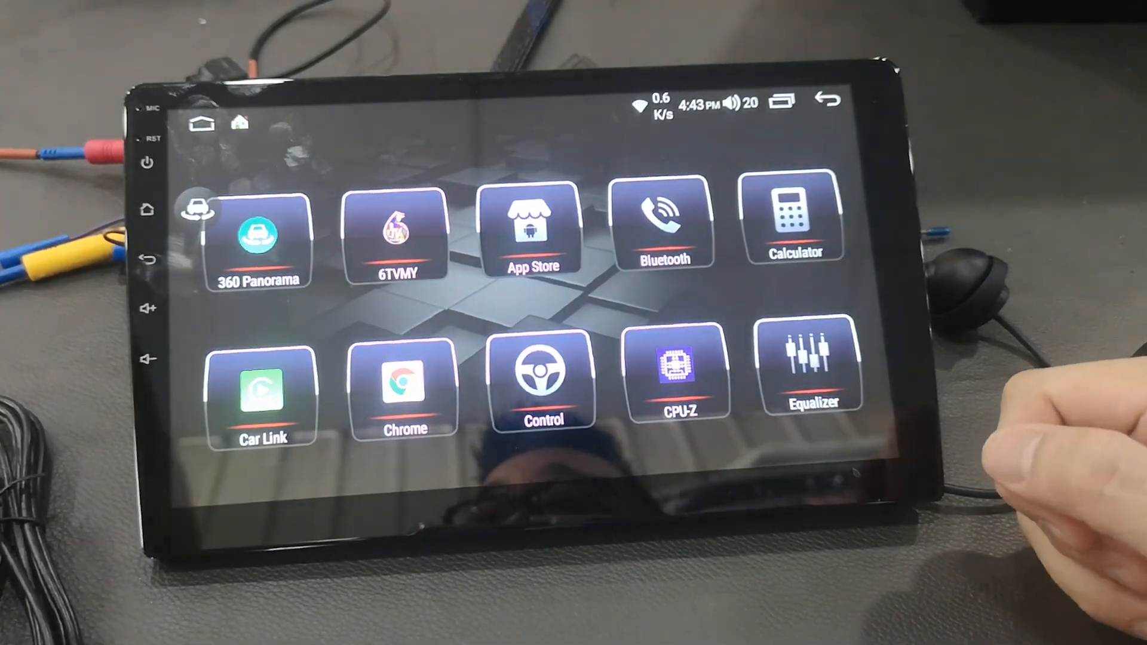
Launch and close 360 Panorama, returning to the 360 Panorama/Car Link/CPU-Z/Equalizer app page
left_click(257, 231)
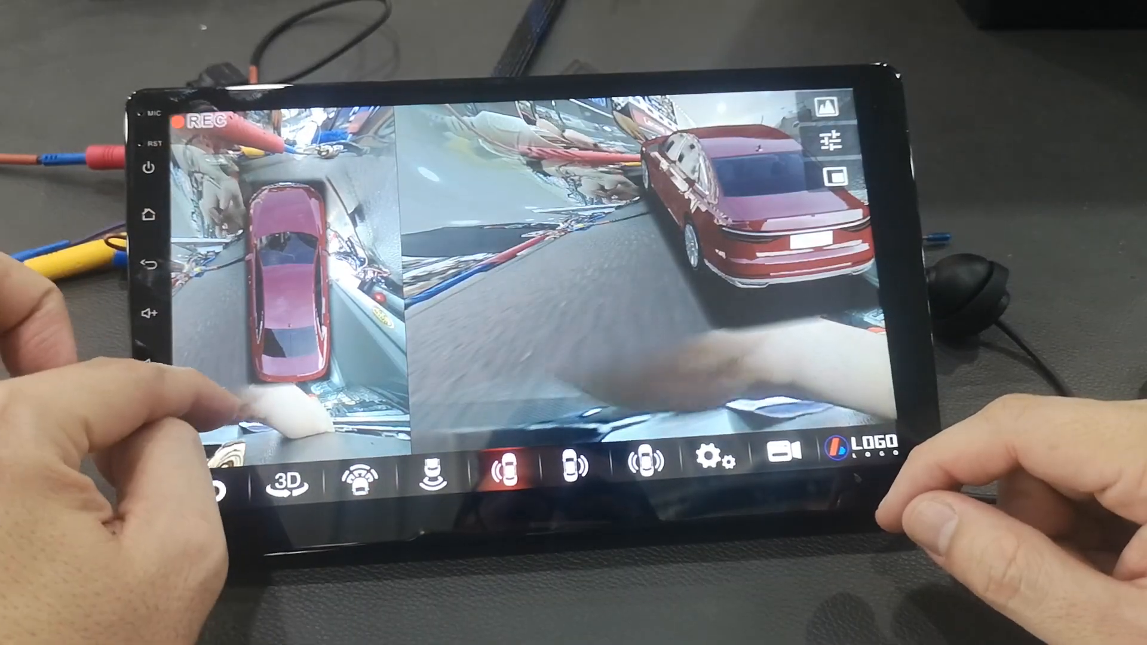
left_click(428, 468)
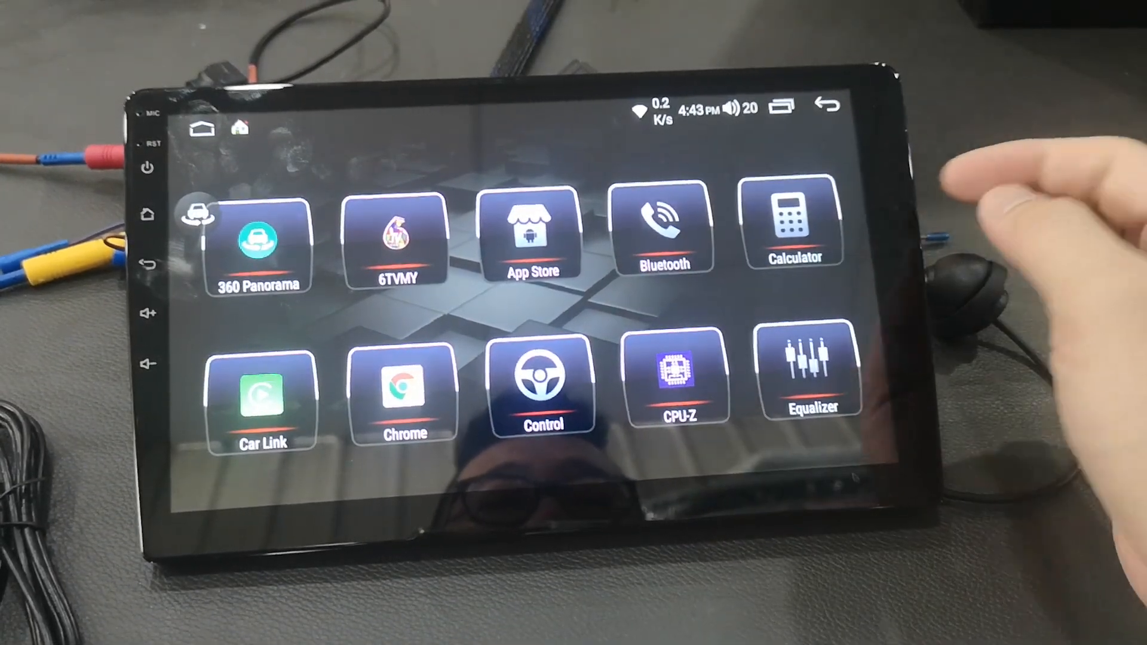
left_click(261, 395)
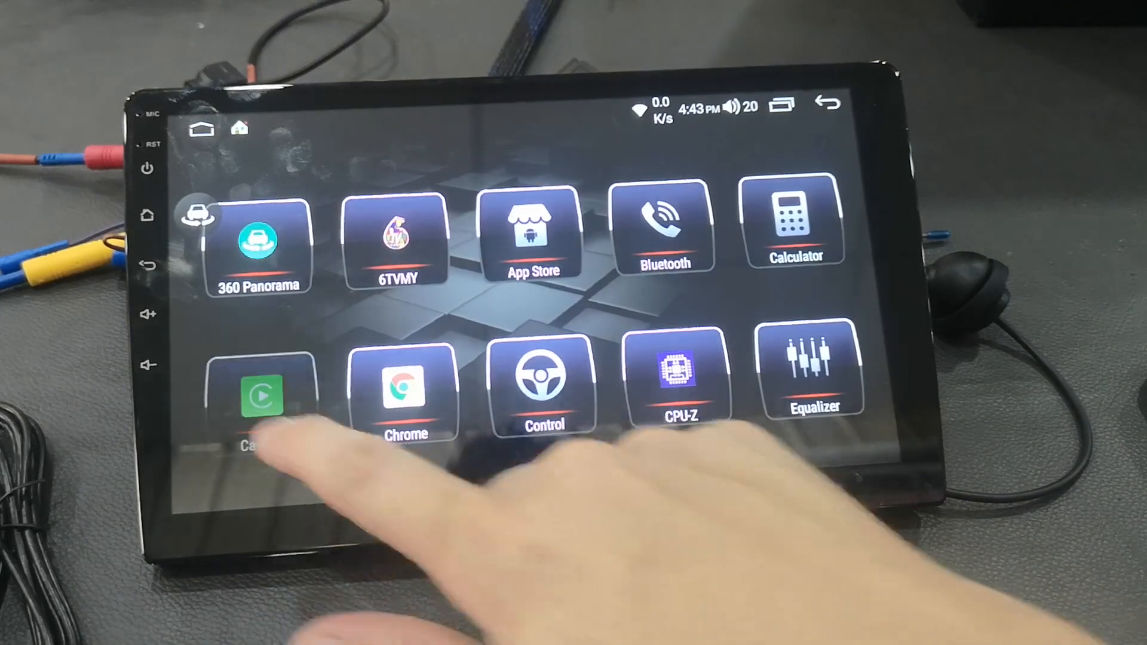
left_click(261, 395)
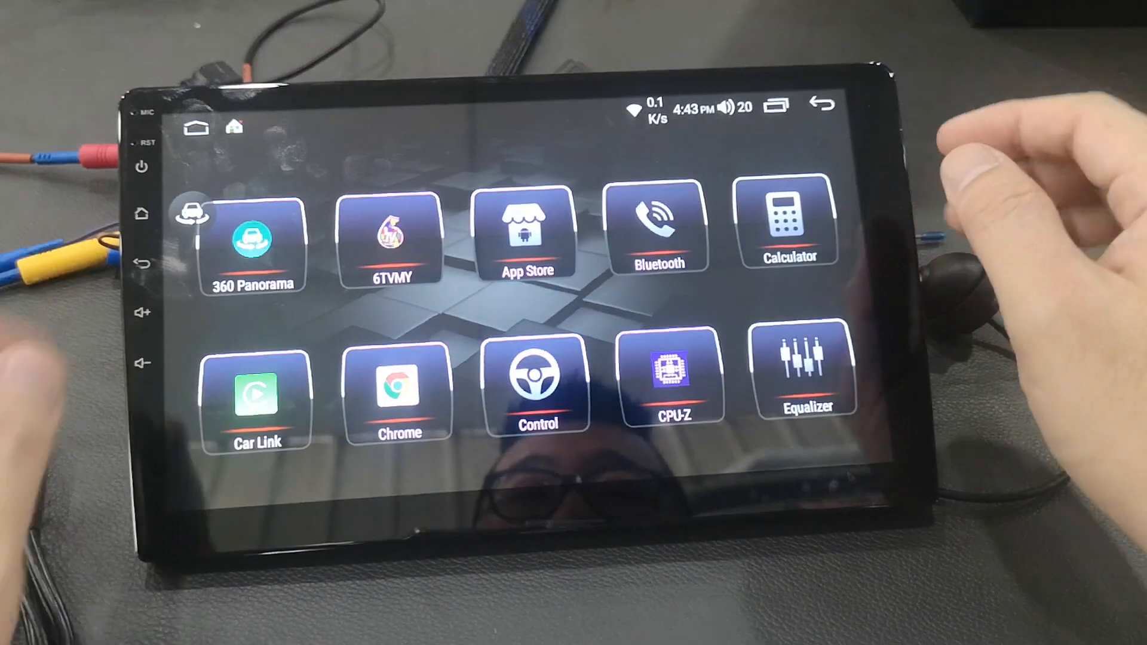
left_click(537, 384)
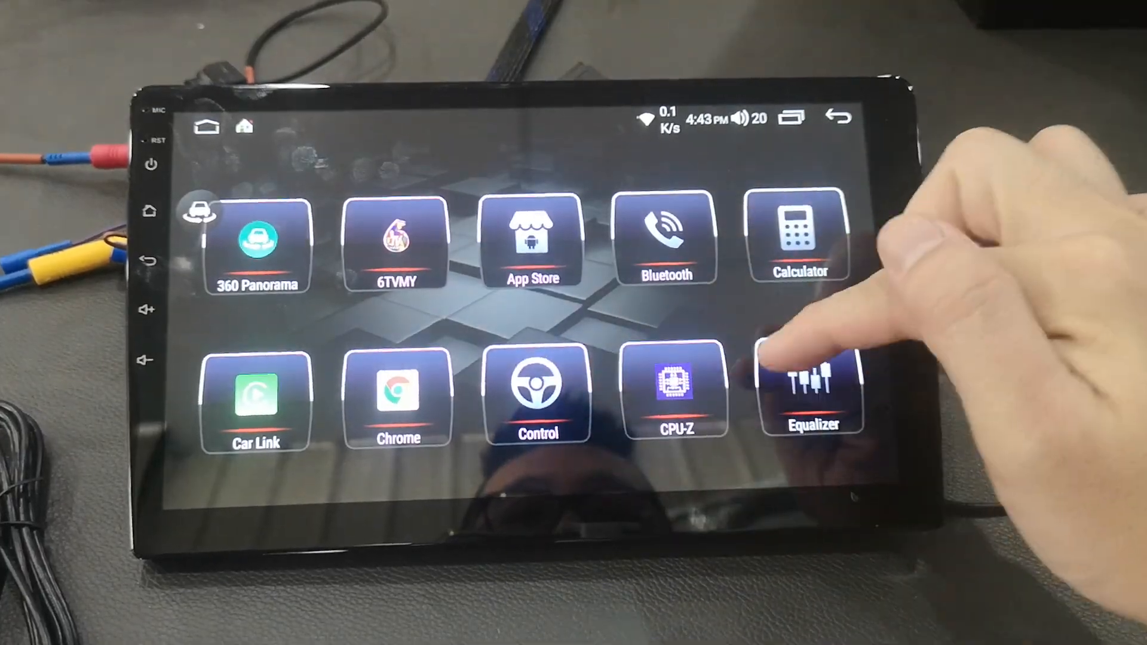
Launch CPU-Z and scroll the SOC tab's eight-core Cortex-A55/A75 clock speeds
left_click(674, 393)
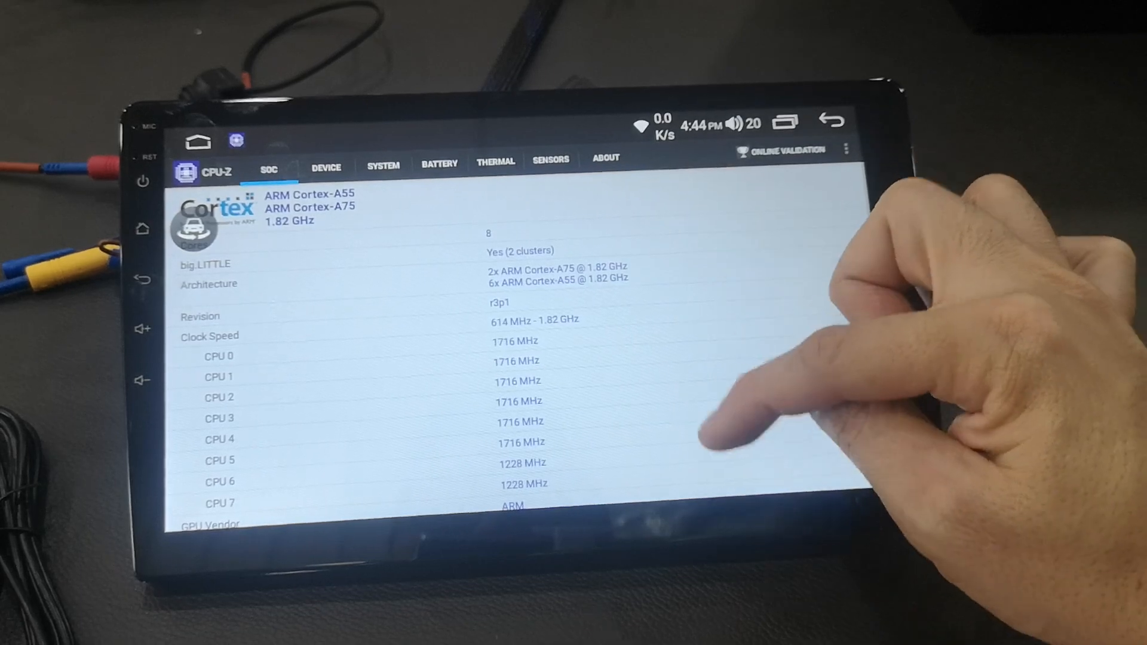
scroll("down", 3)
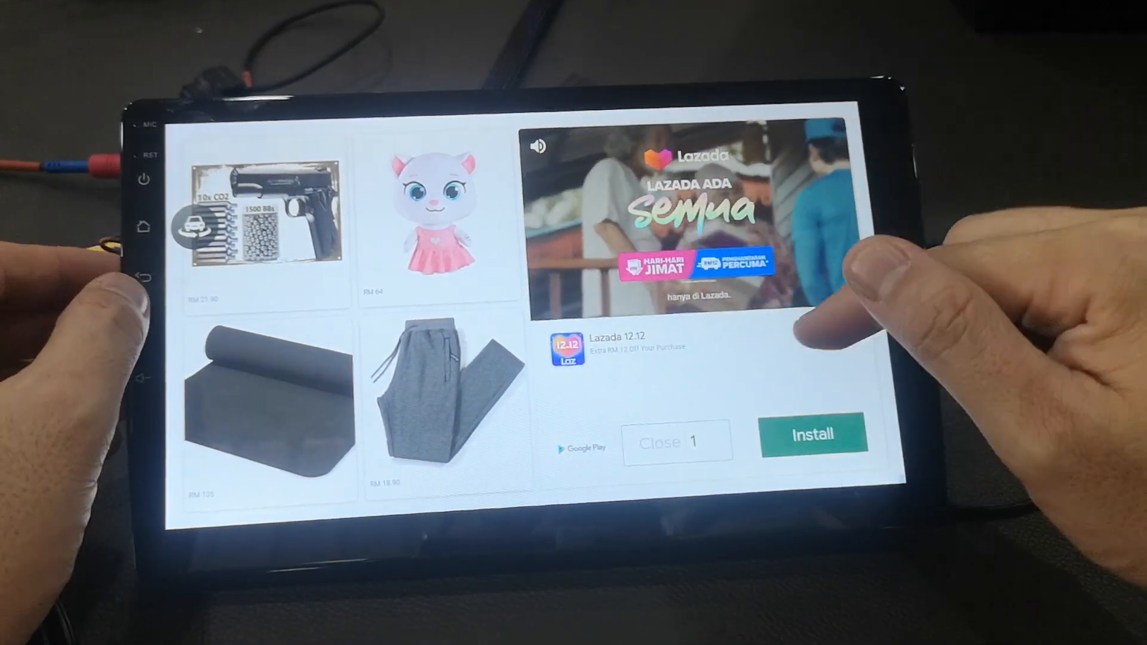
left_click(814, 434)
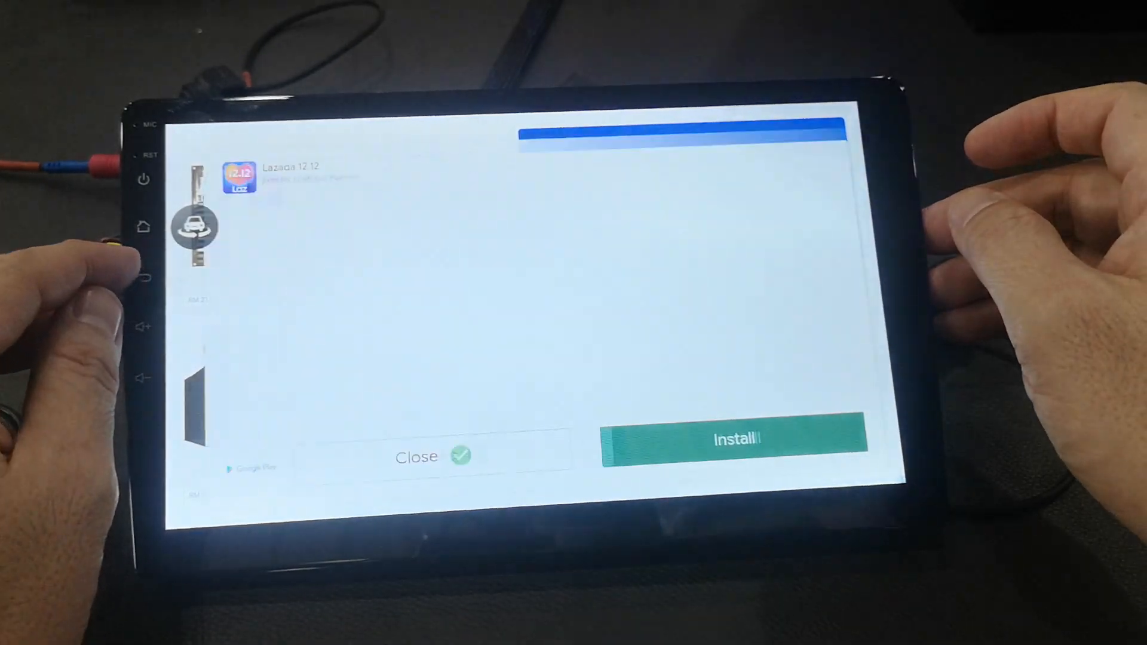
Dismiss the Lazada ad and view CPU-Z's DEVICE tab: 8192 MB RAM, 1280x720
left_click(734, 439)
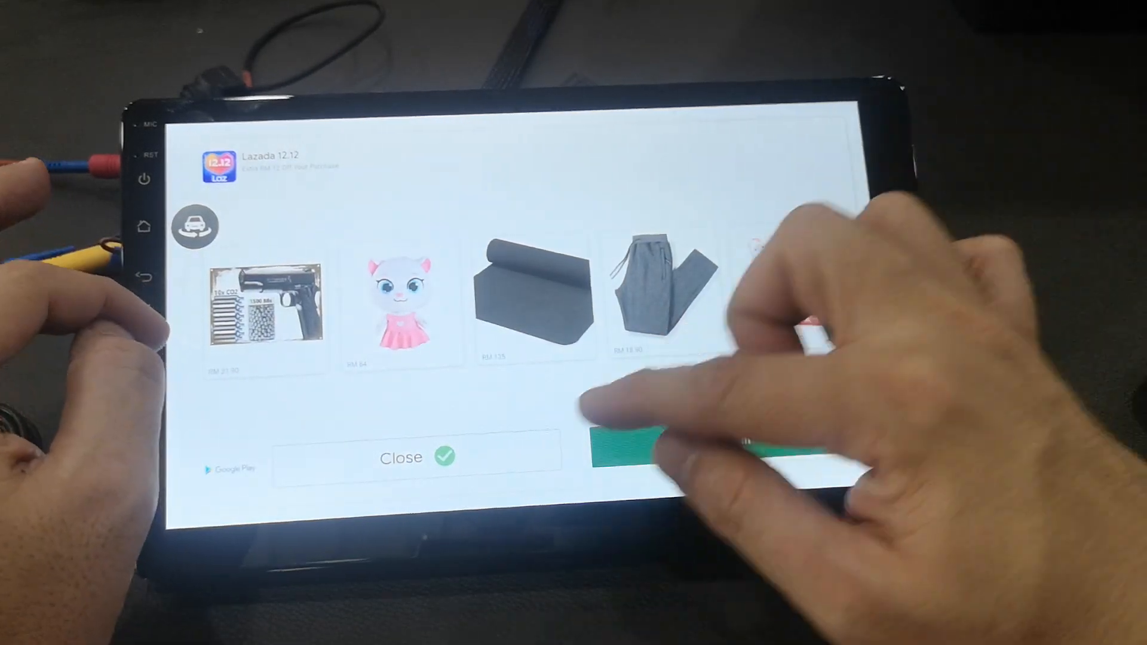
left_click(417, 457)
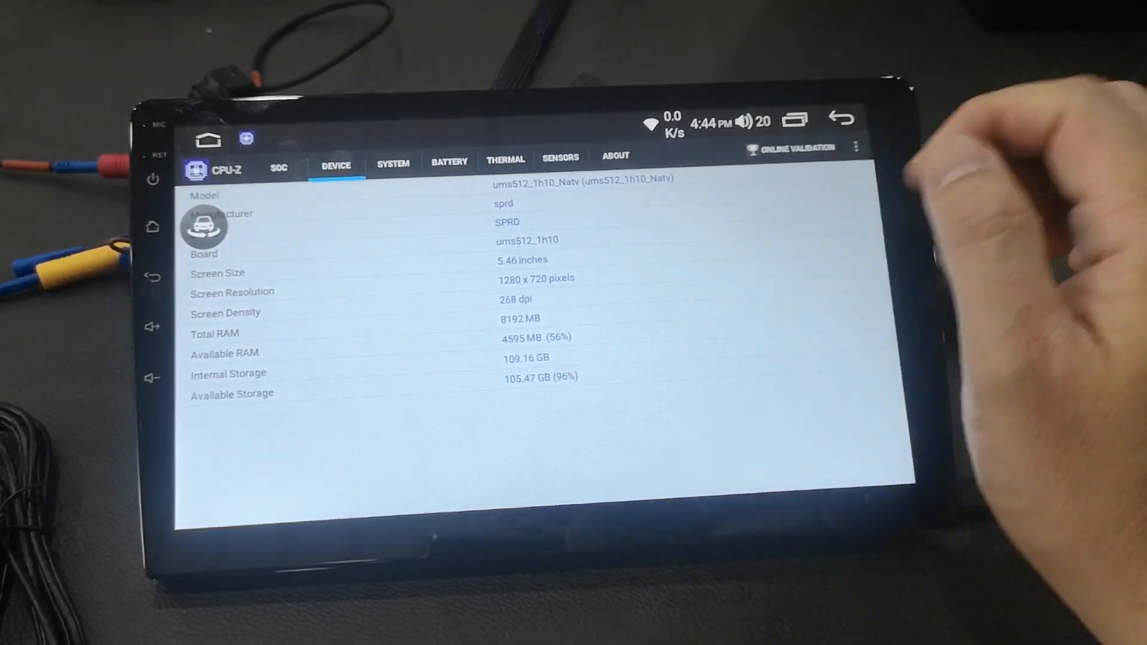
Exit CPU-Z to the launcher app grid with the Home button
left_click(394, 162)
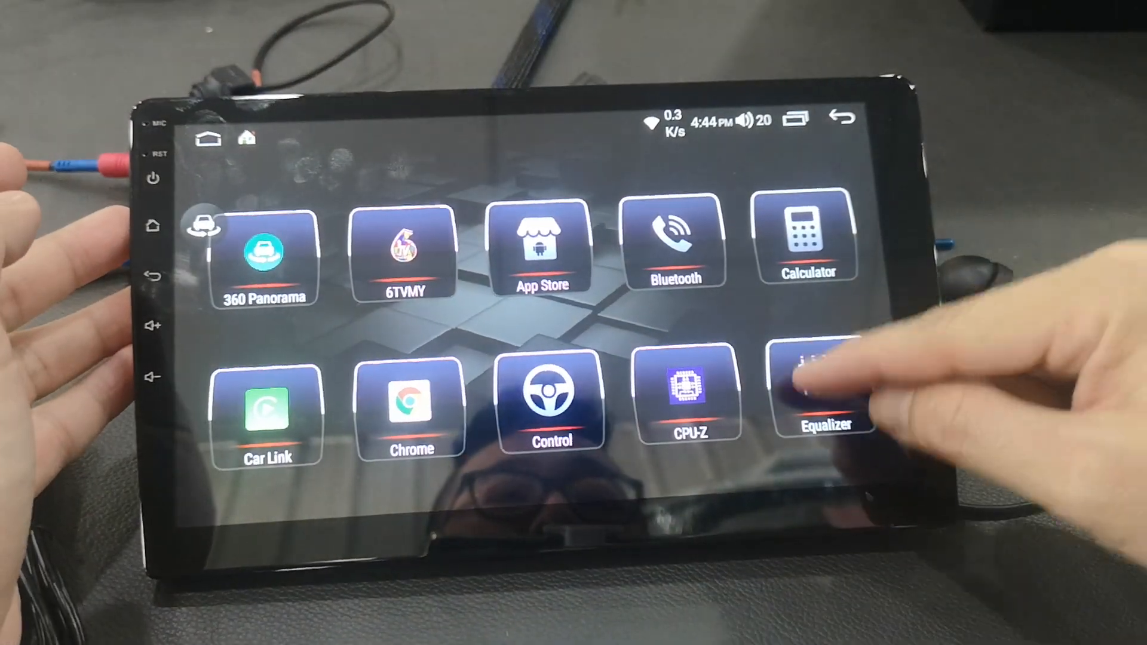
Apply the Soft, Classic and Hall equalizer presets, then launch Play Store from the launcher
left_click(822, 399)
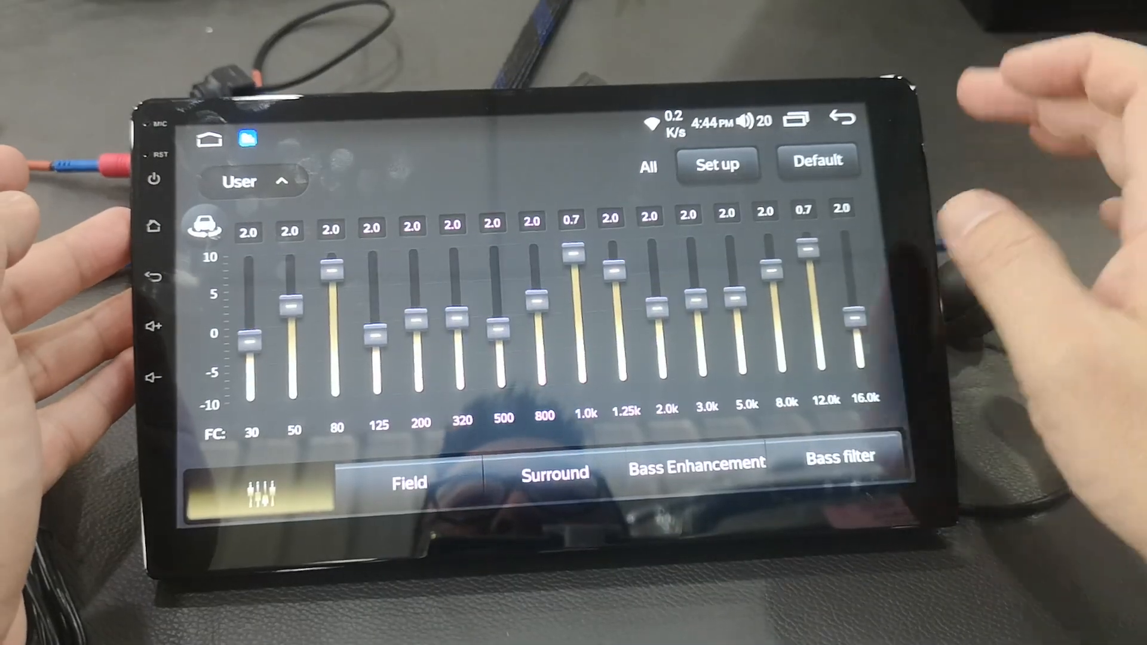
left_click(254, 181)
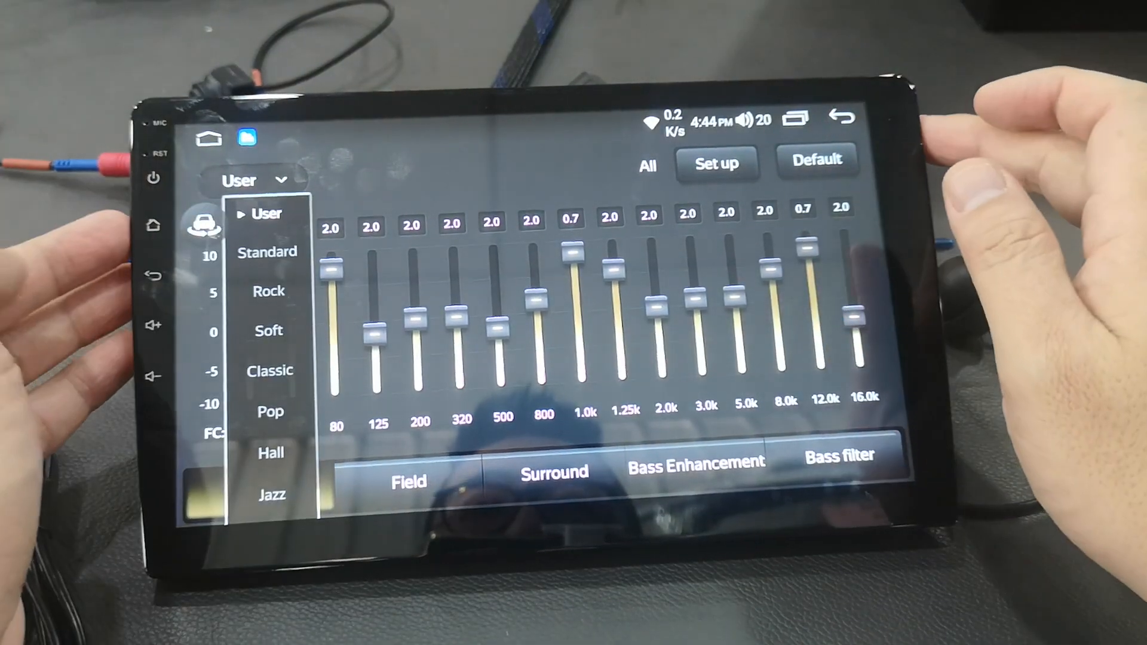
left_click(268, 330)
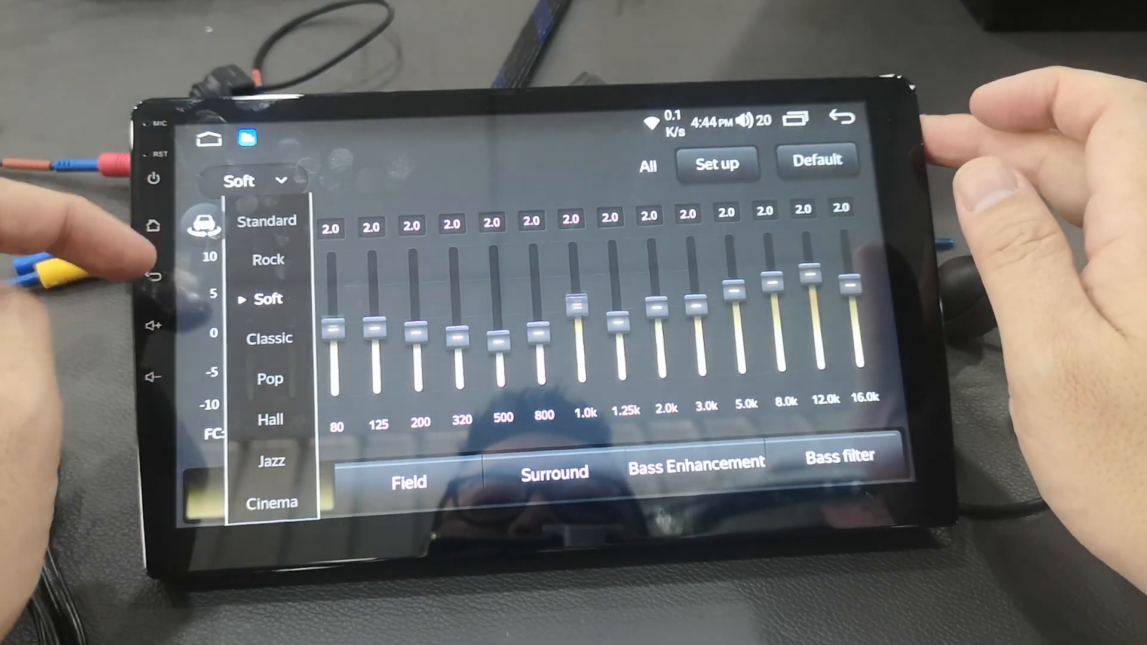
left_click(270, 337)
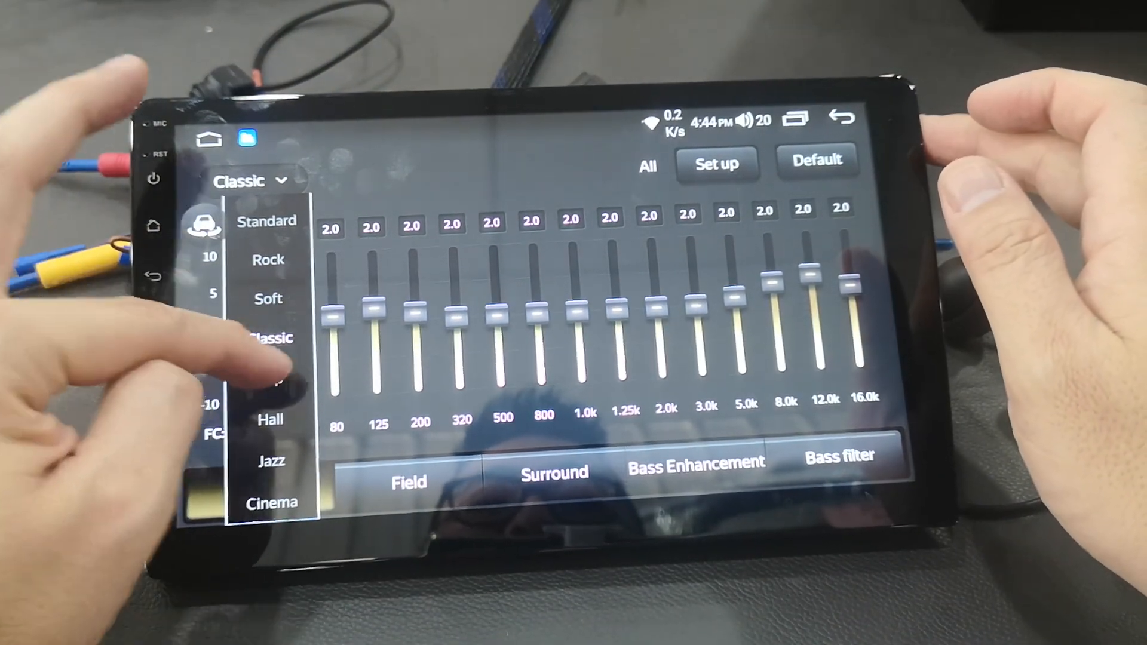
left_click(270, 417)
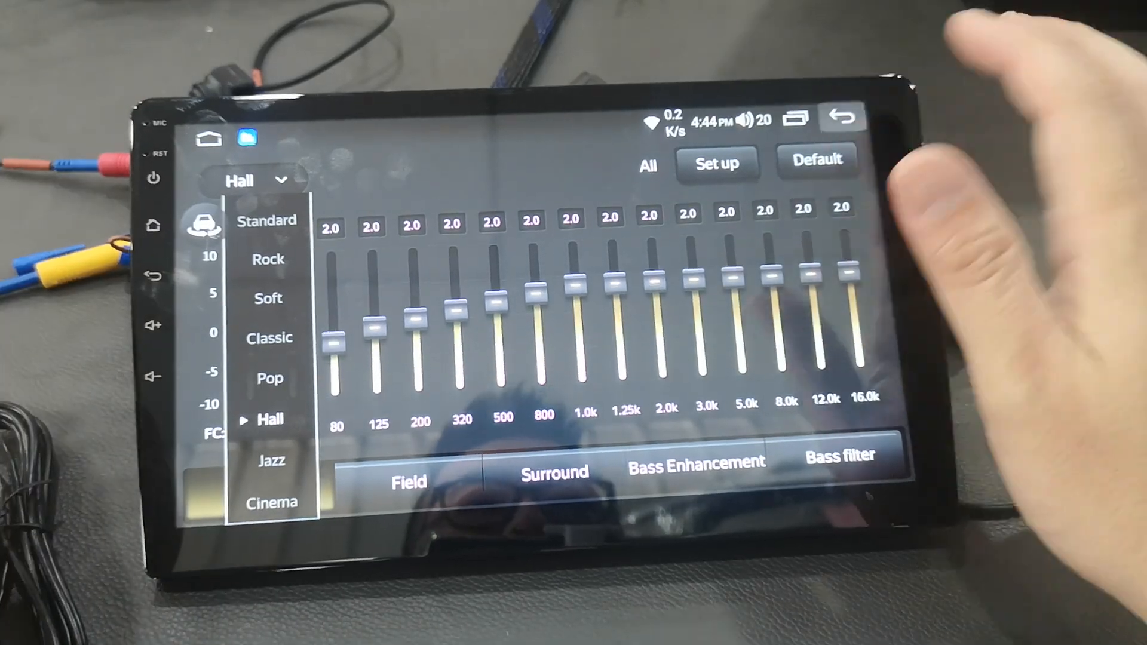
left_click(207, 139)
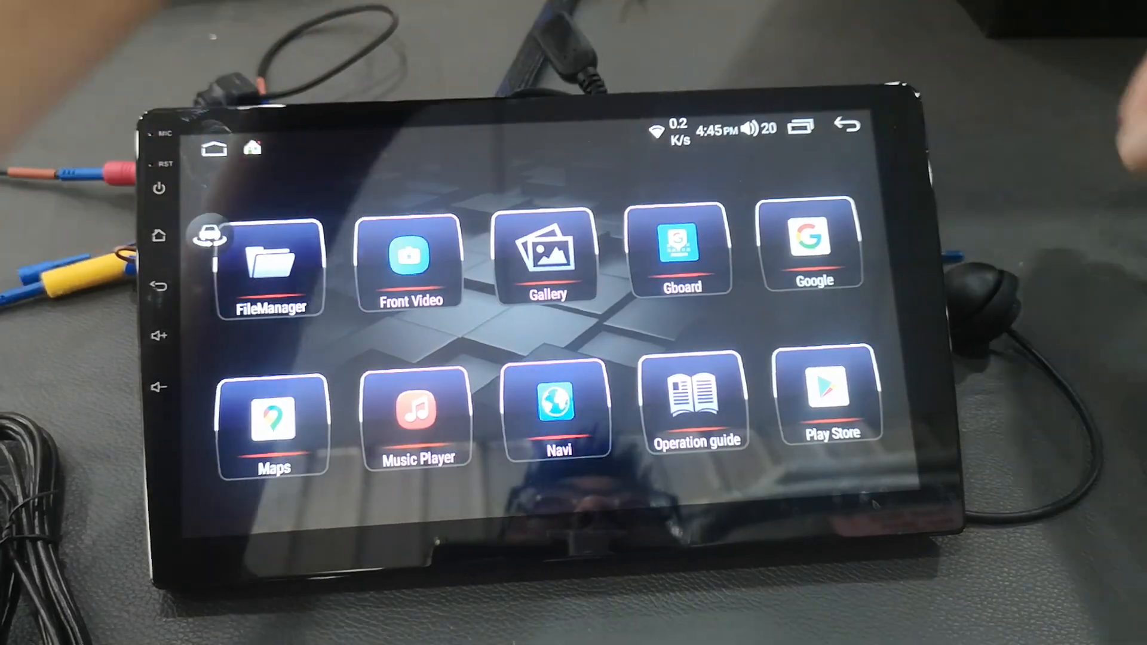
left_click(830, 395)
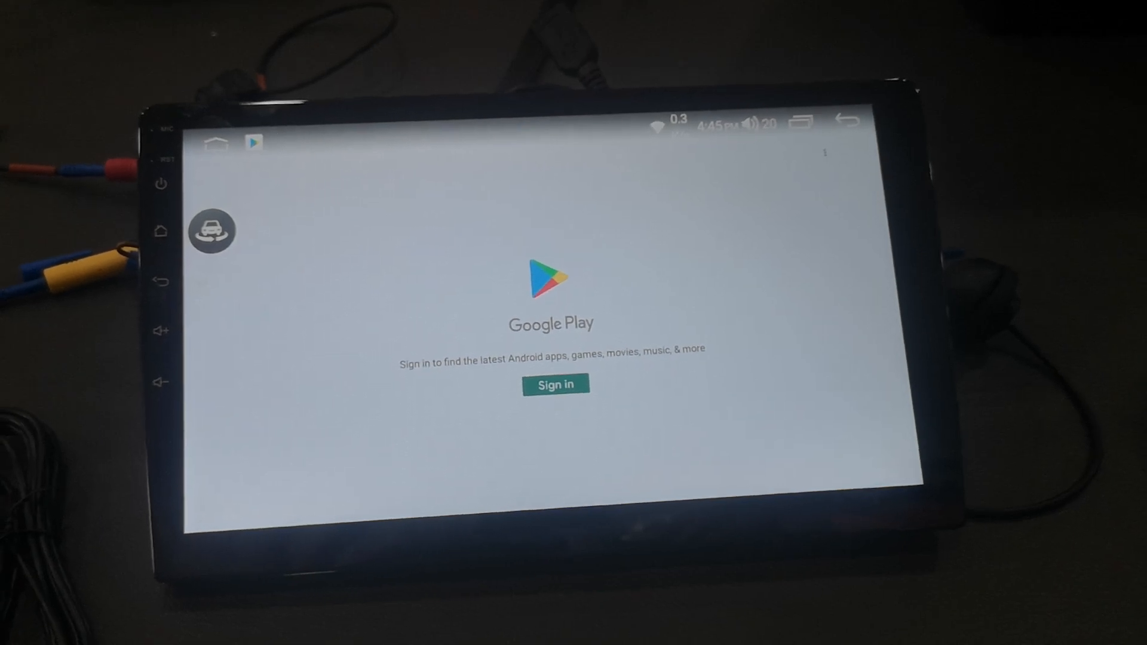
Sign in with the account password, agree to the terms and accept Google services
left_click(555, 384)
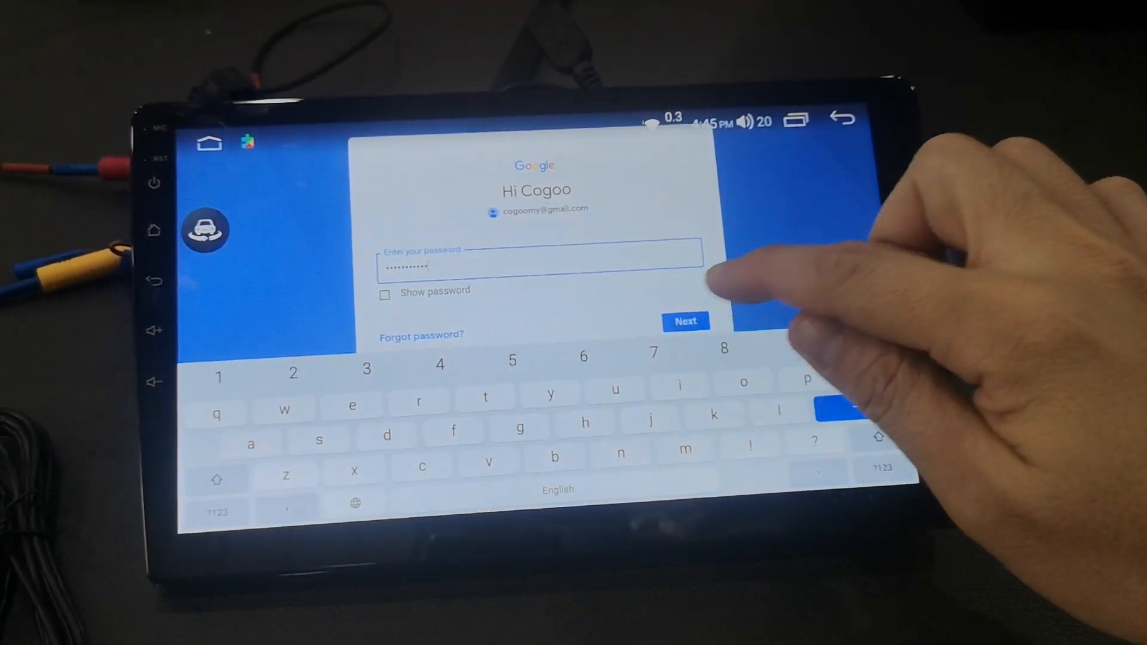
left_click(685, 321)
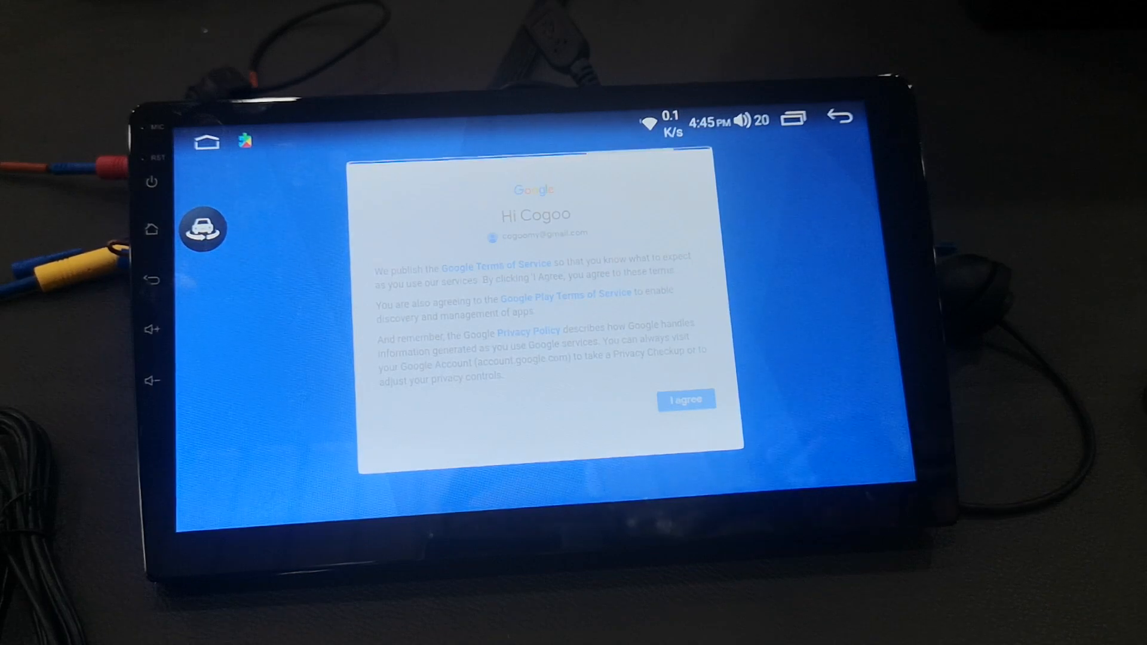
left_click(684, 400)
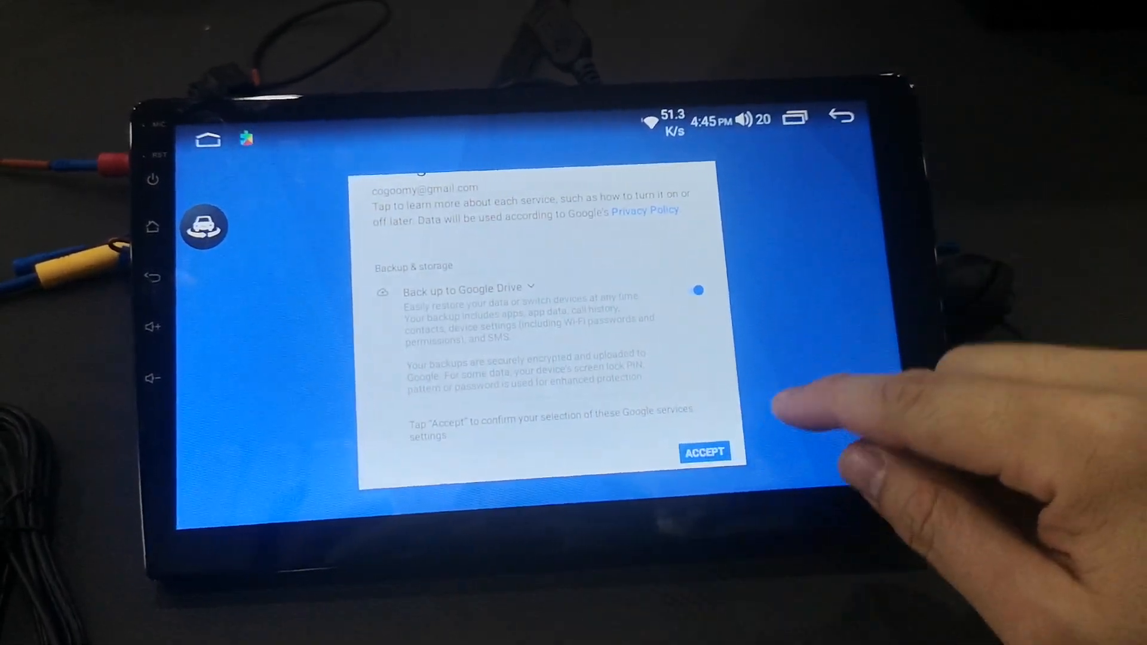
left_click(704, 452)
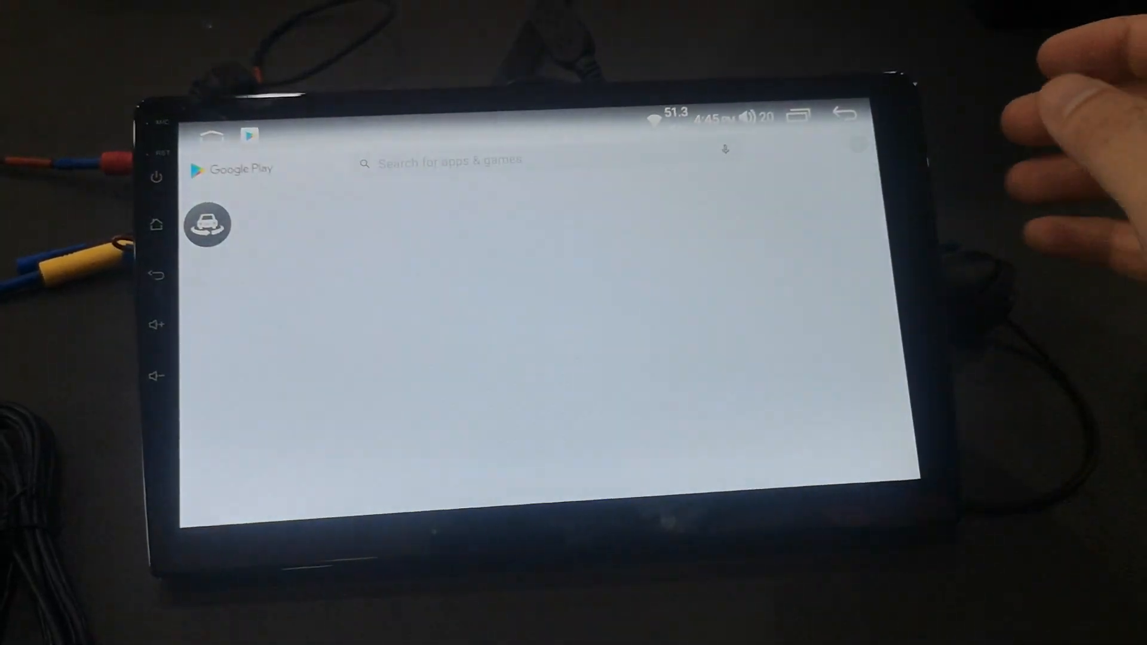
Search the store for 'you' to view YouTube's listing, then return to the launcher
left_click(446, 163)
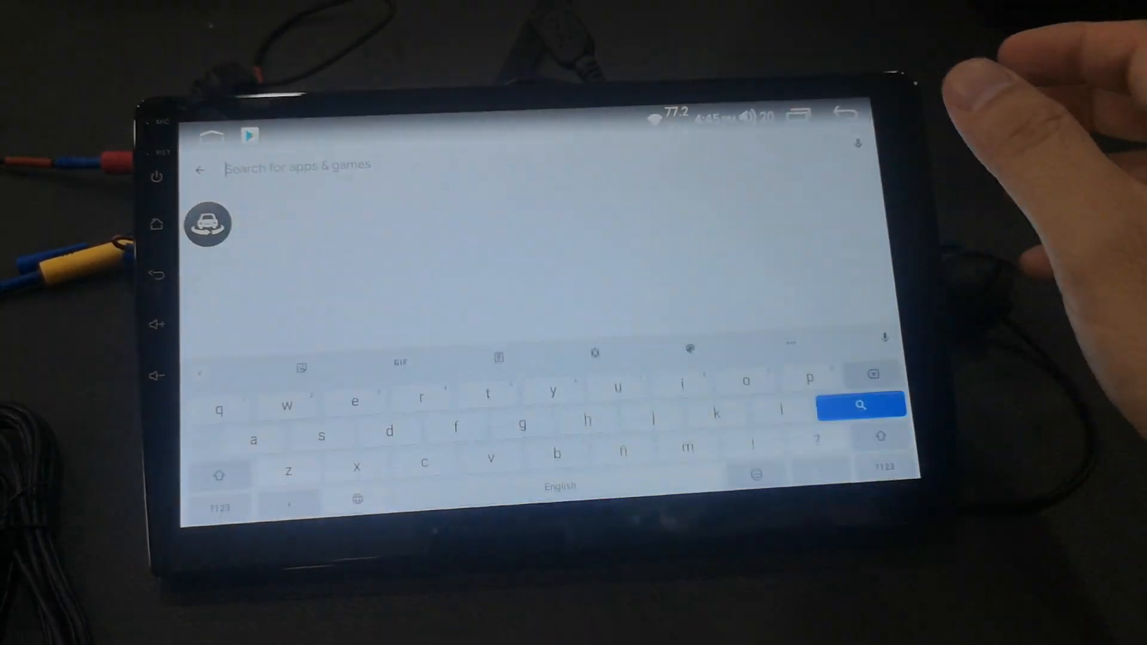
type("youtube")
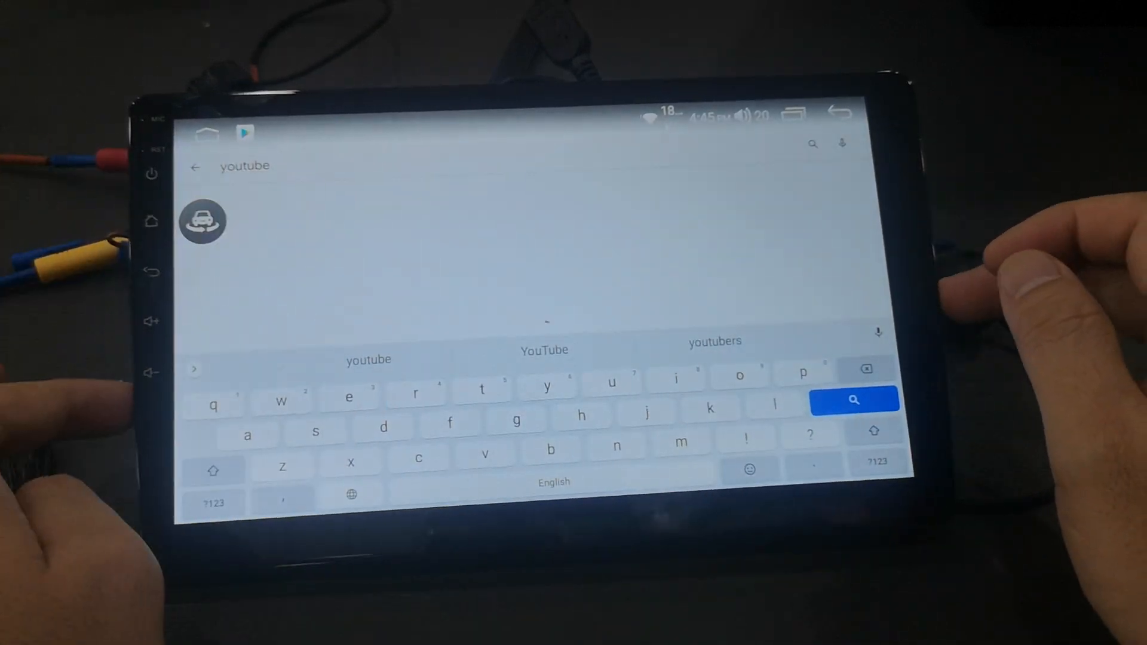
left_click(853, 401)
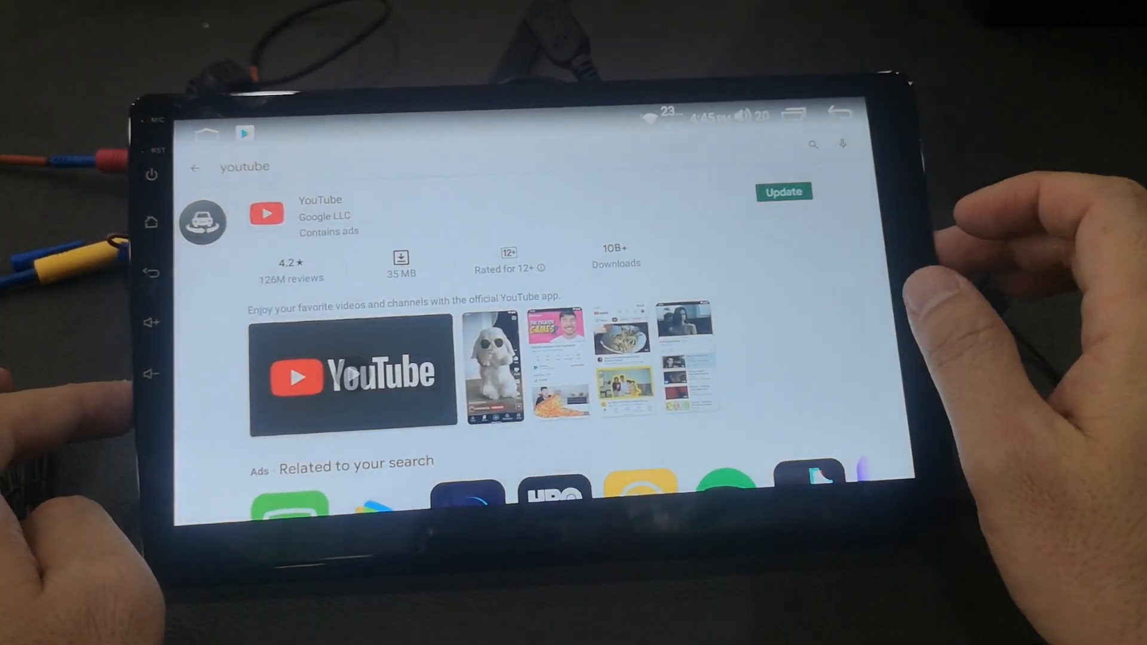
left_click(783, 192)
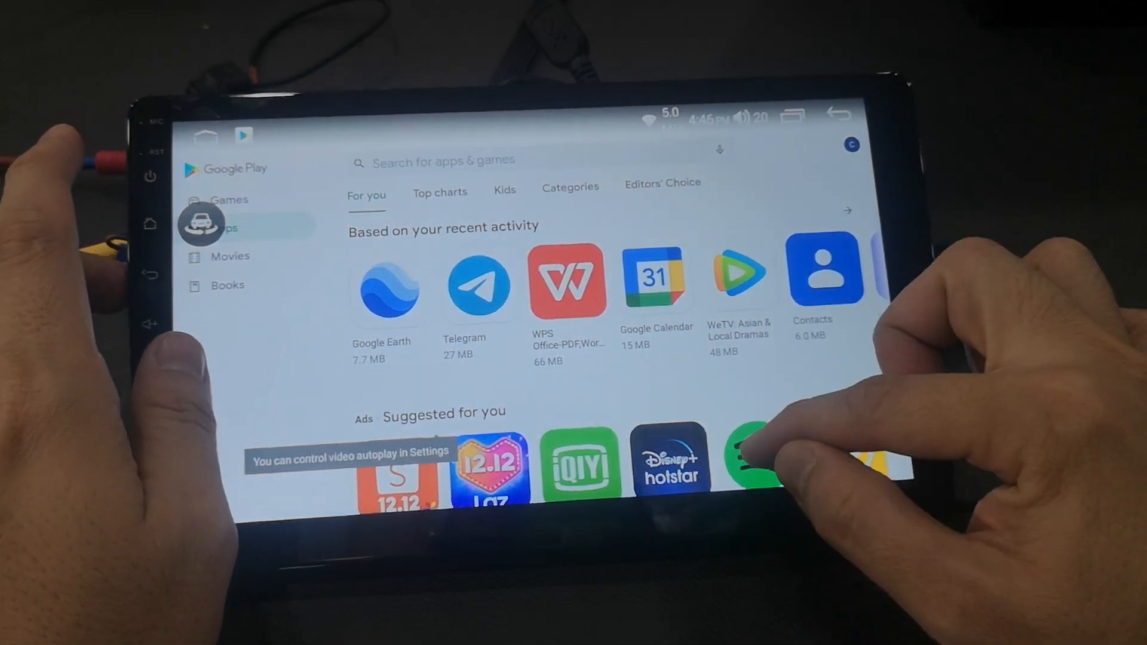
left_click(746, 461)
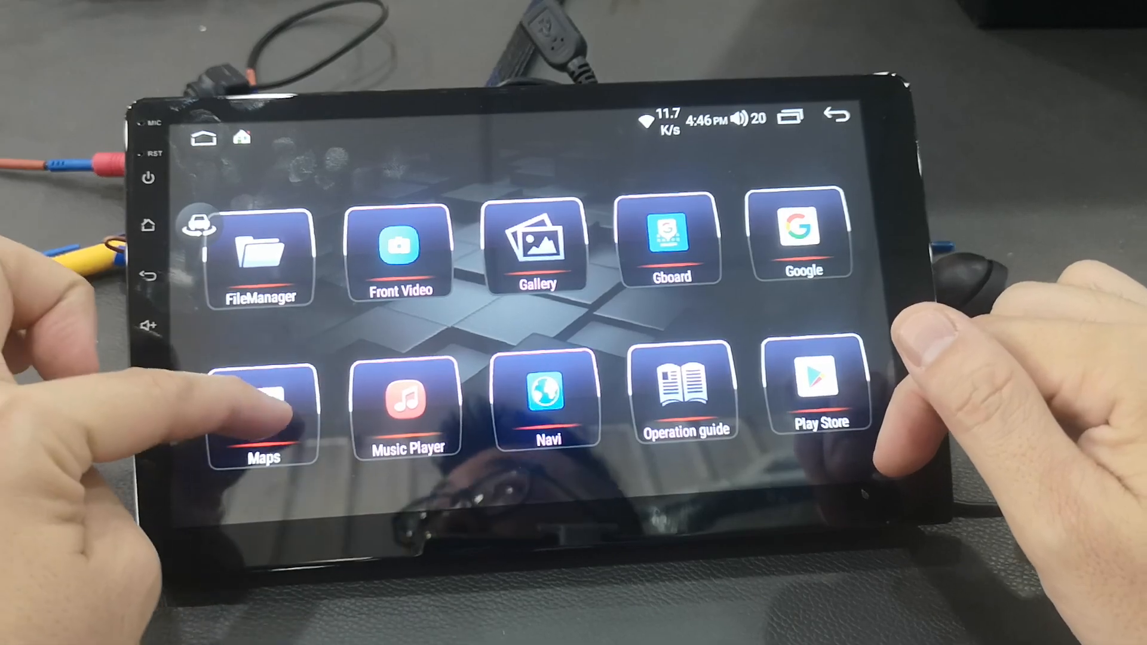
Search Google Maps for 'klcc', view Suria KLCC's details, then return to the launcher
left_click(261, 402)
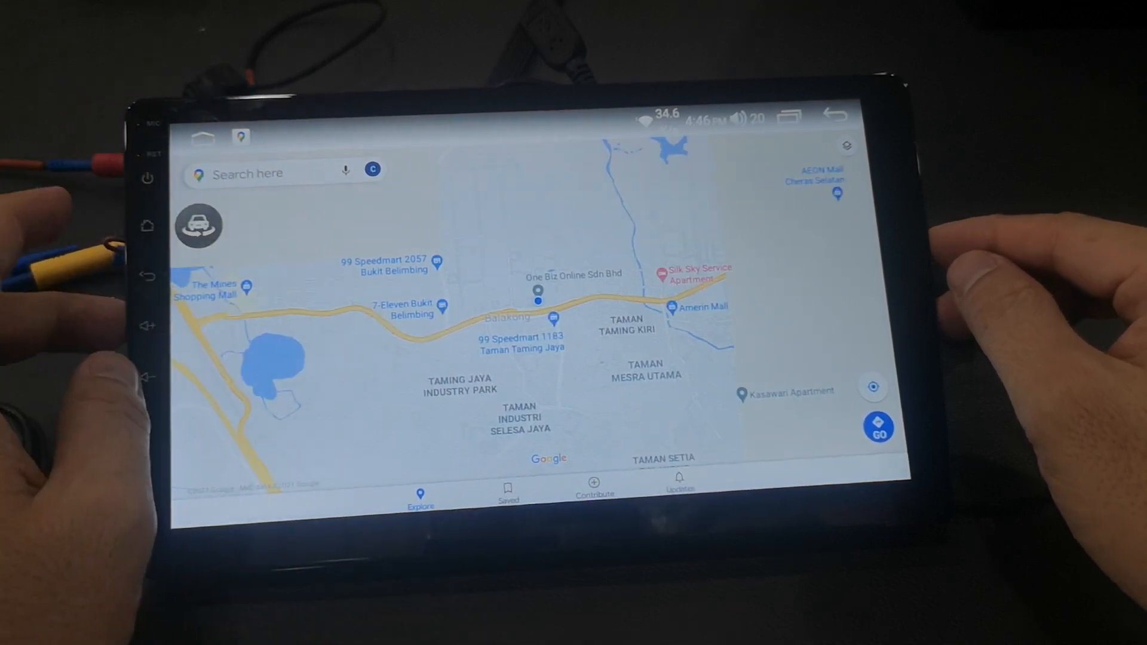
left_click(257, 173)
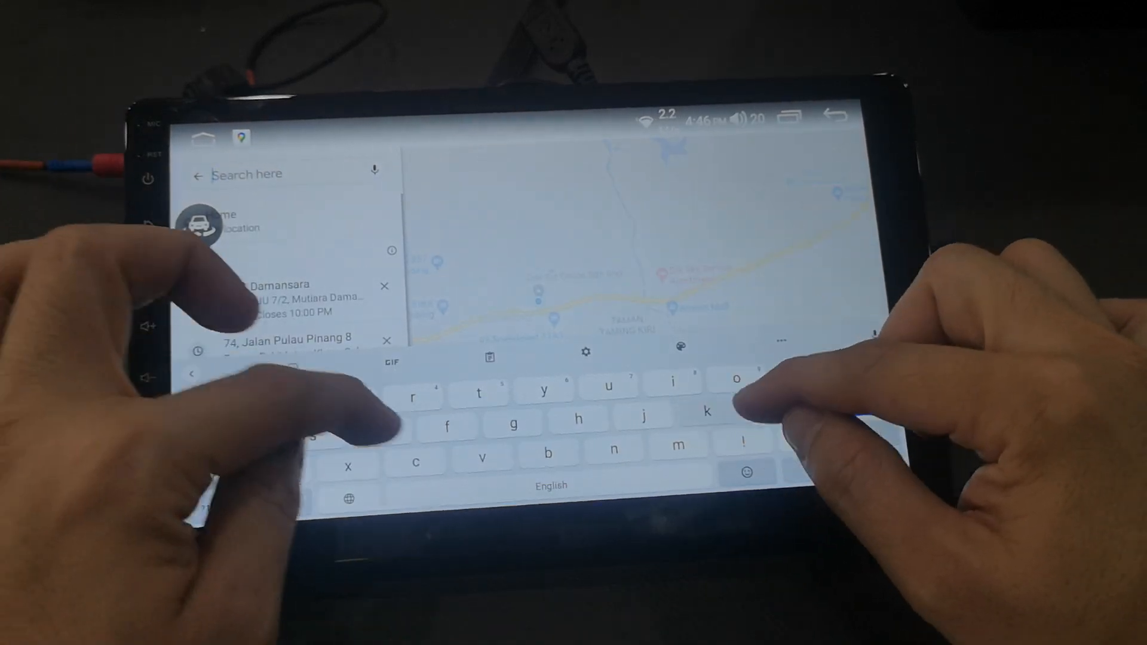
type("klcc")
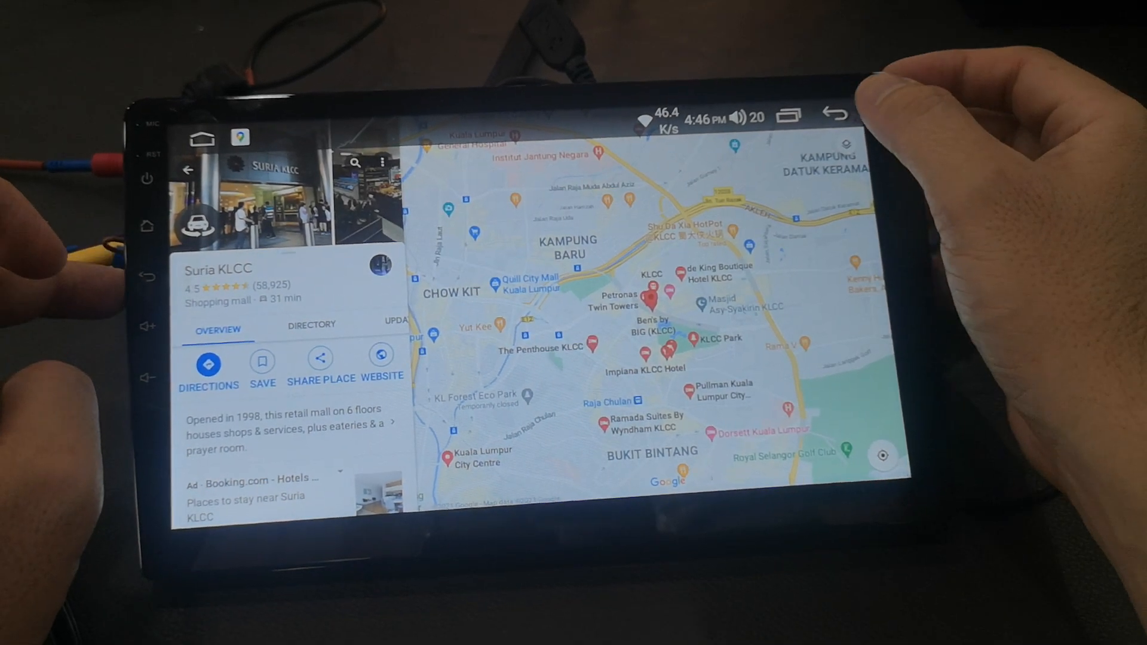
left_click(833, 114)
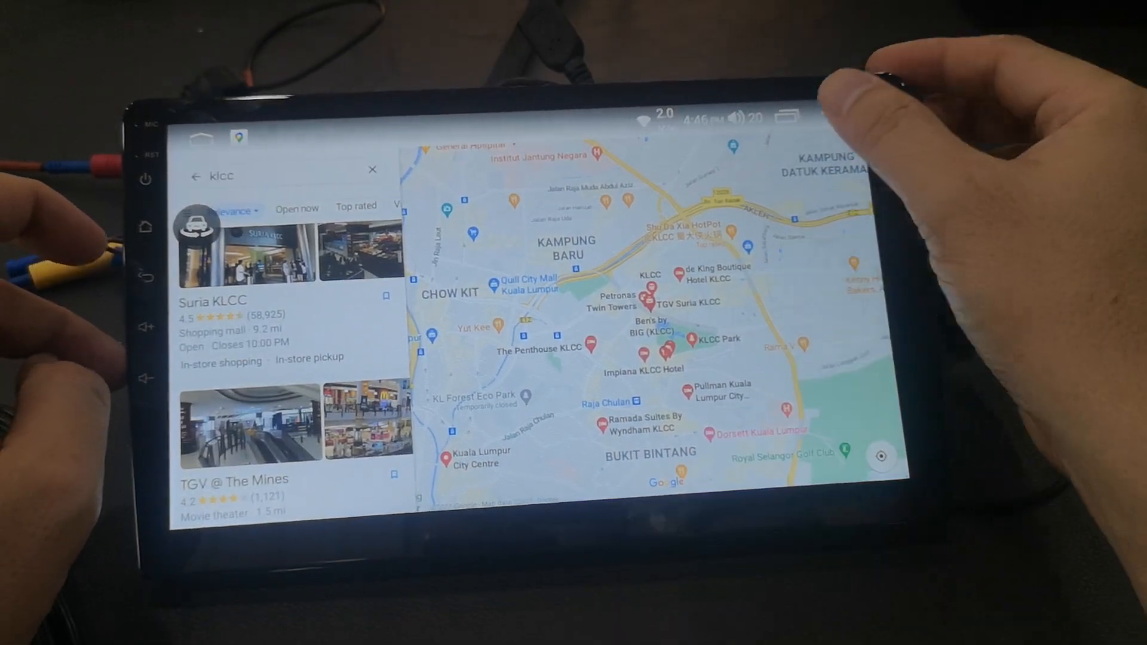
left_click(194, 176)
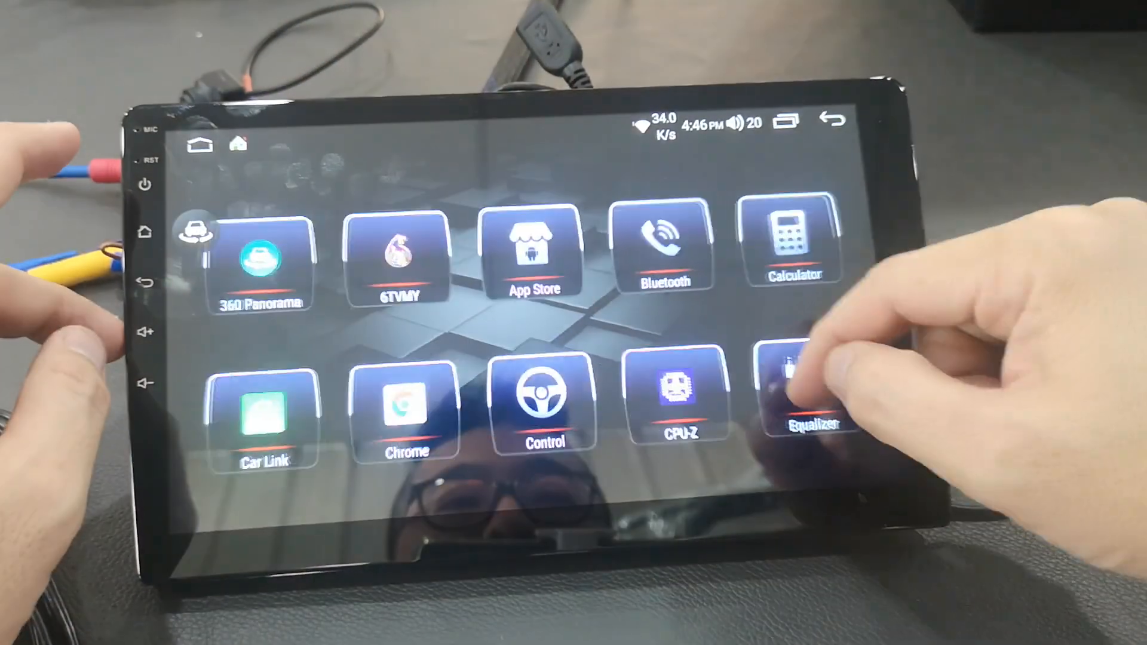
Drag Touch Assistant's floating touch button to the right edge, then return to the launcher
scroll("left", 3)
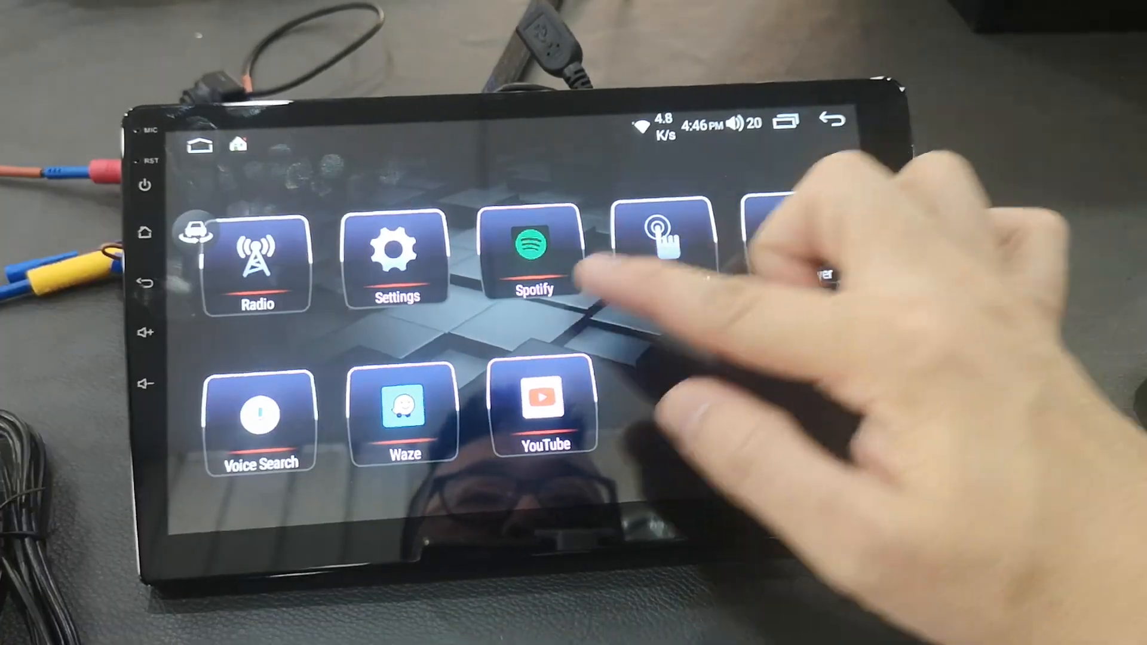
left_click(662, 245)
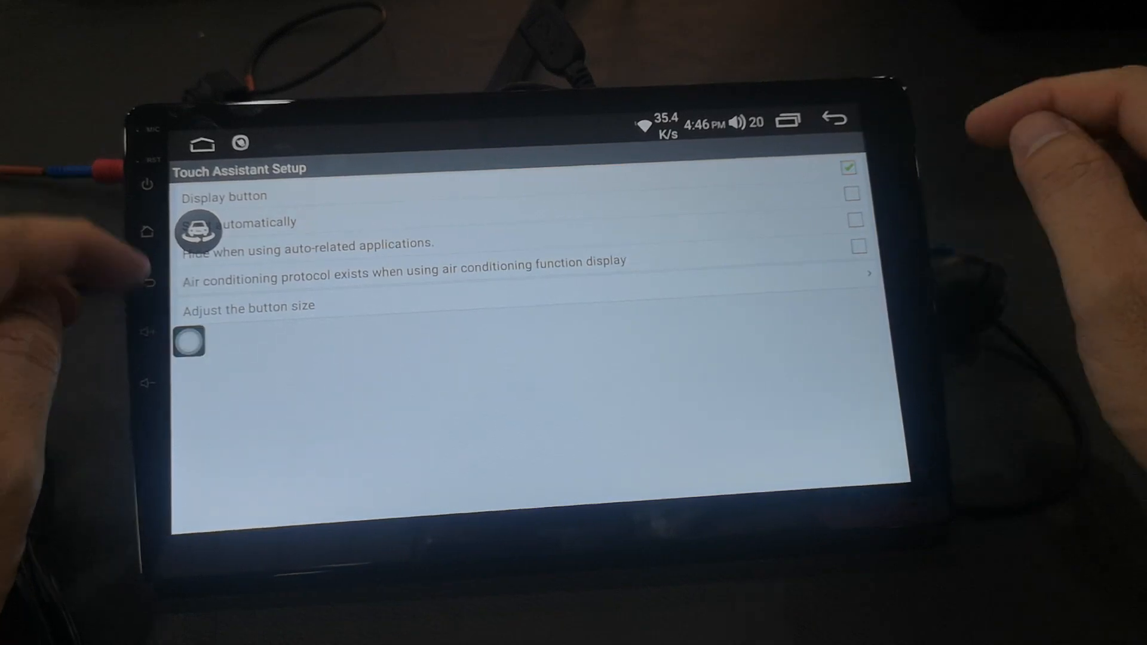
left_click_drag(189, 342, 850, 371)
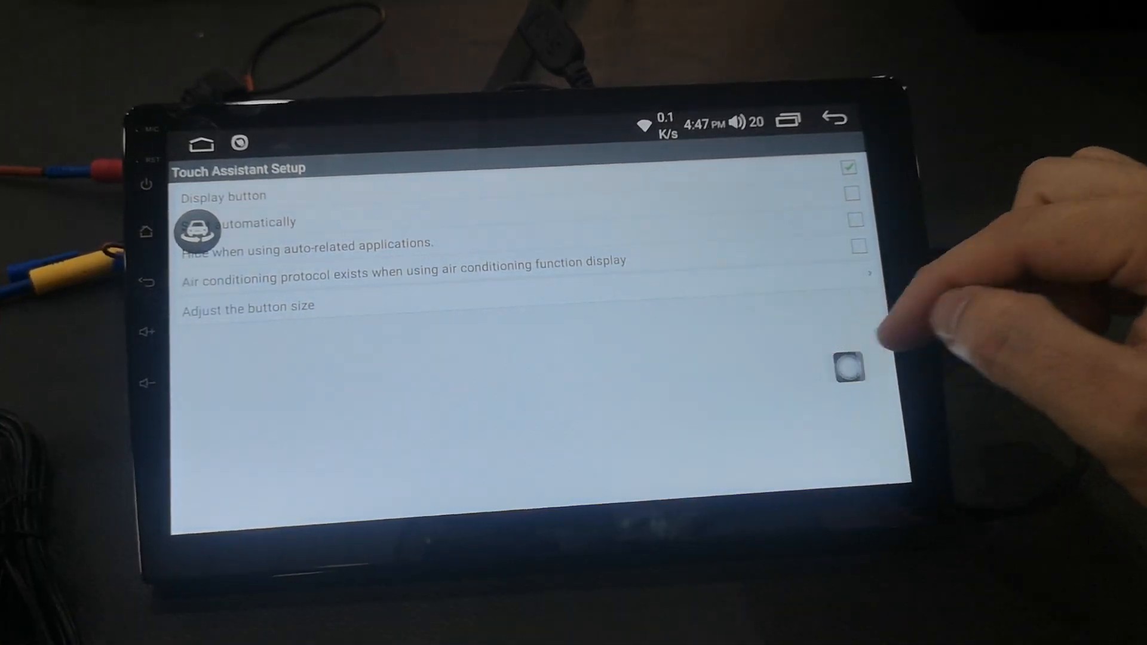
left_click(850, 368)
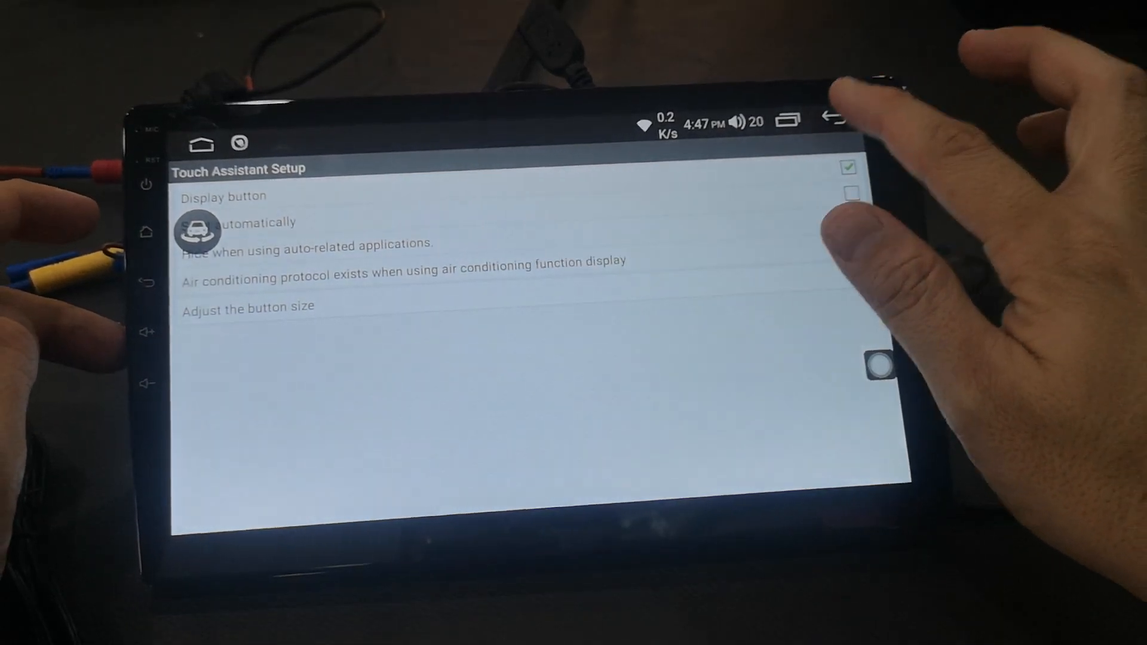
left_click(831, 118)
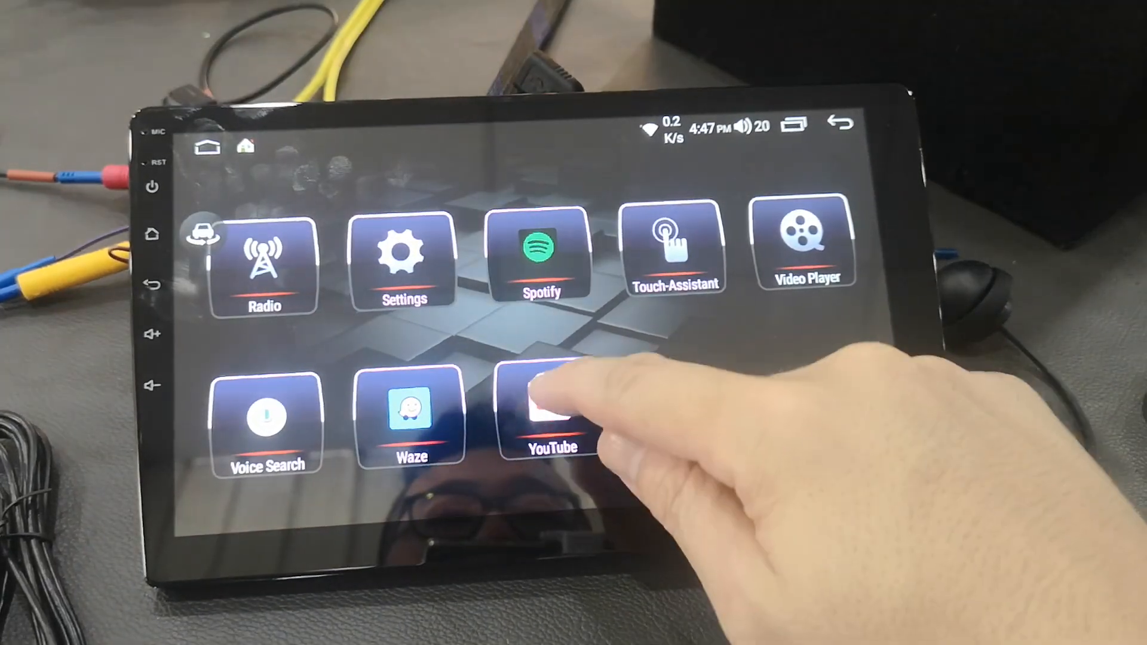
Play the latest OneBiz MY comparison video and a kids' video, then show Recents
left_click(552, 417)
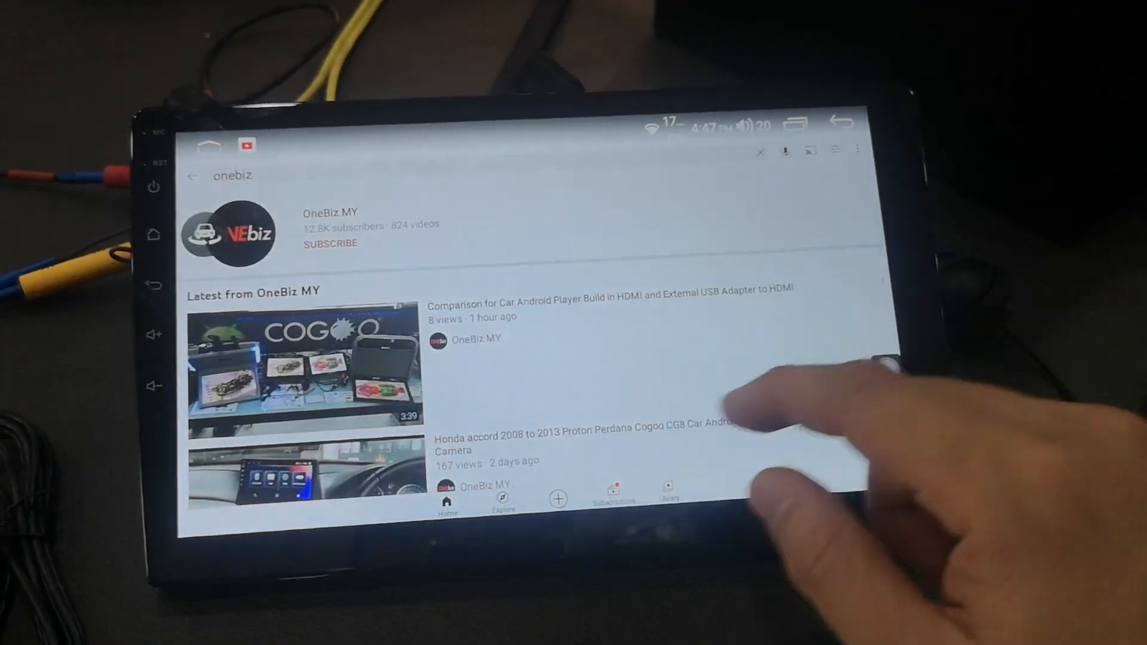
left_click(303, 373)
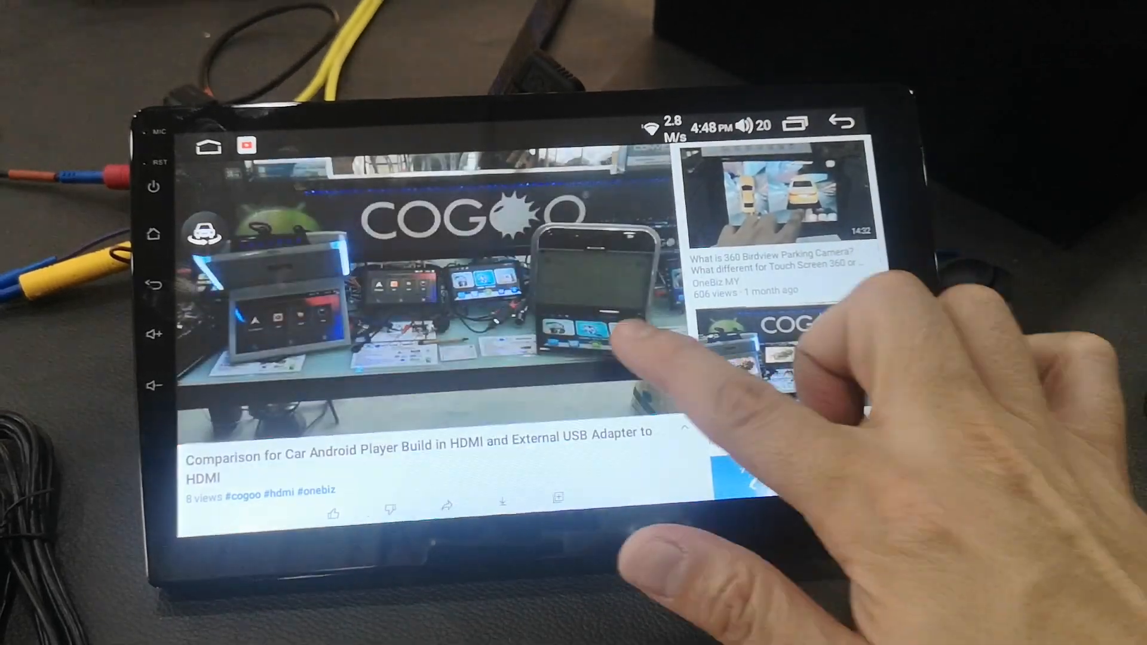
left_click(592, 336)
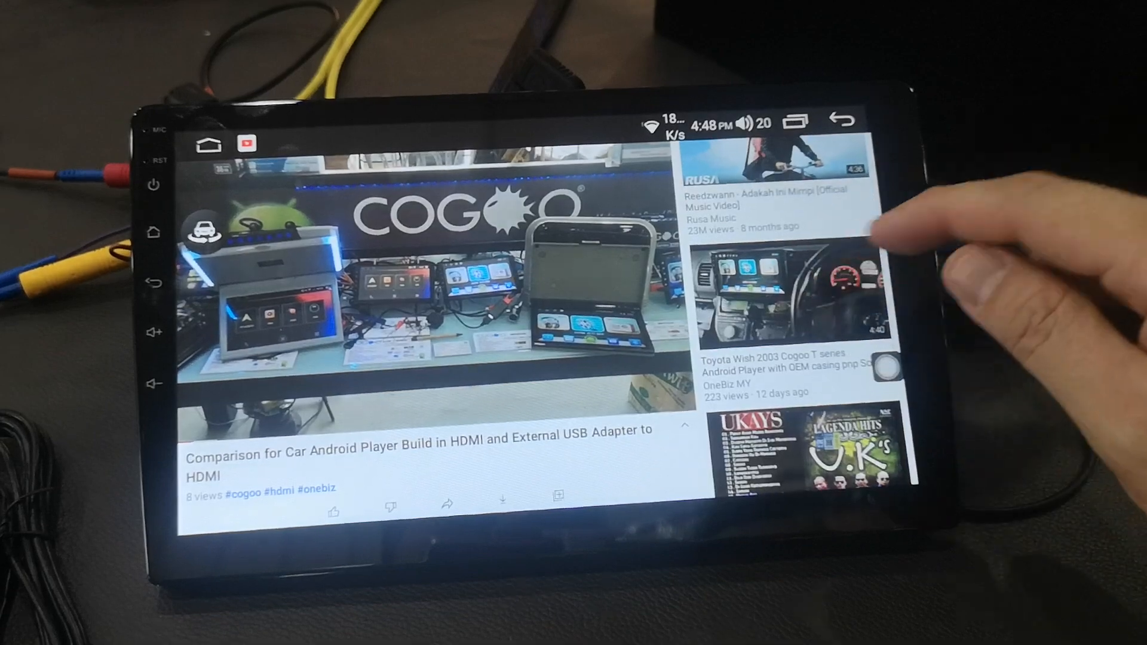
left_click(794, 293)
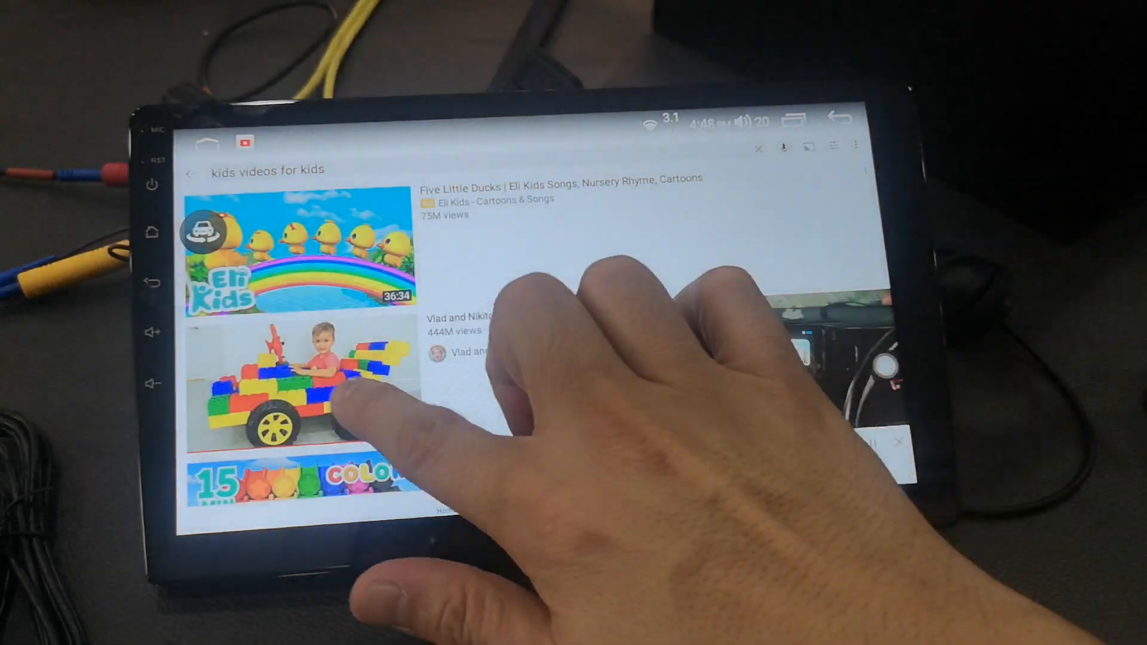
left_click(307, 395)
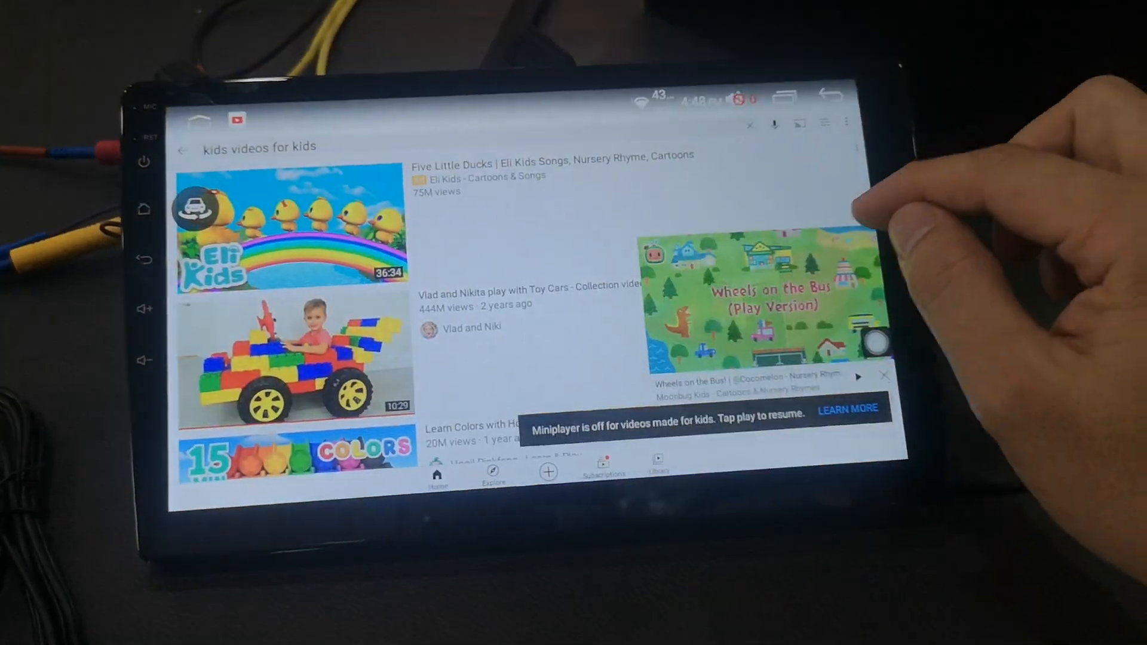
left_click(783, 95)
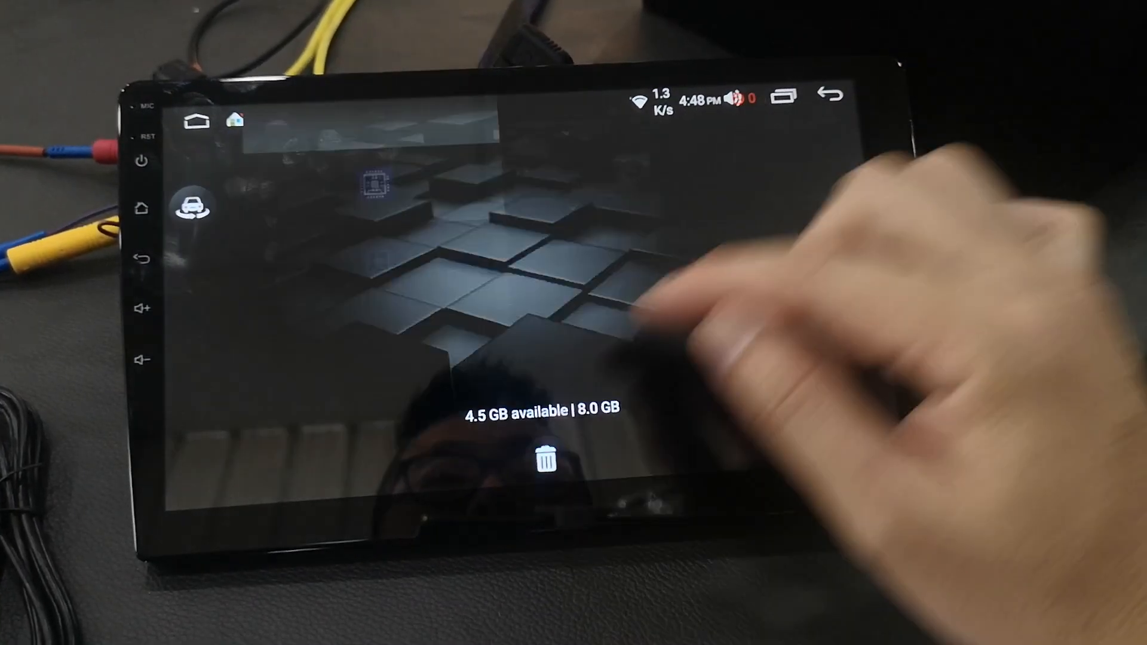
Clear all recent apps, then open Settings to the Display page
left_click(548, 459)
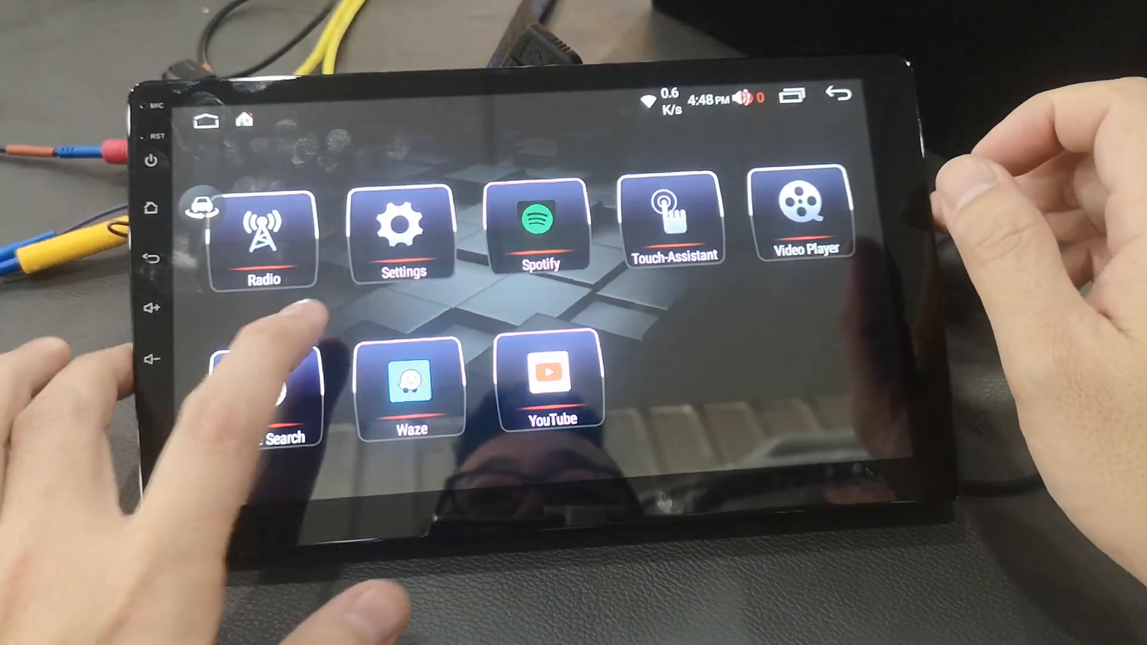
left_click(403, 223)
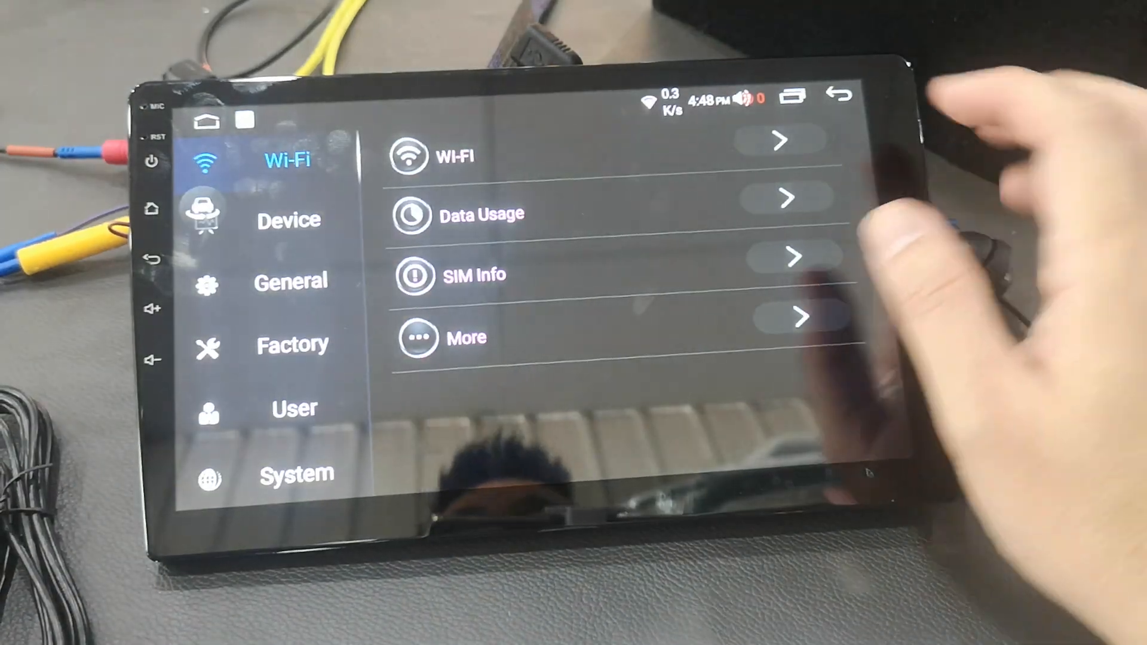
left_click(469, 156)
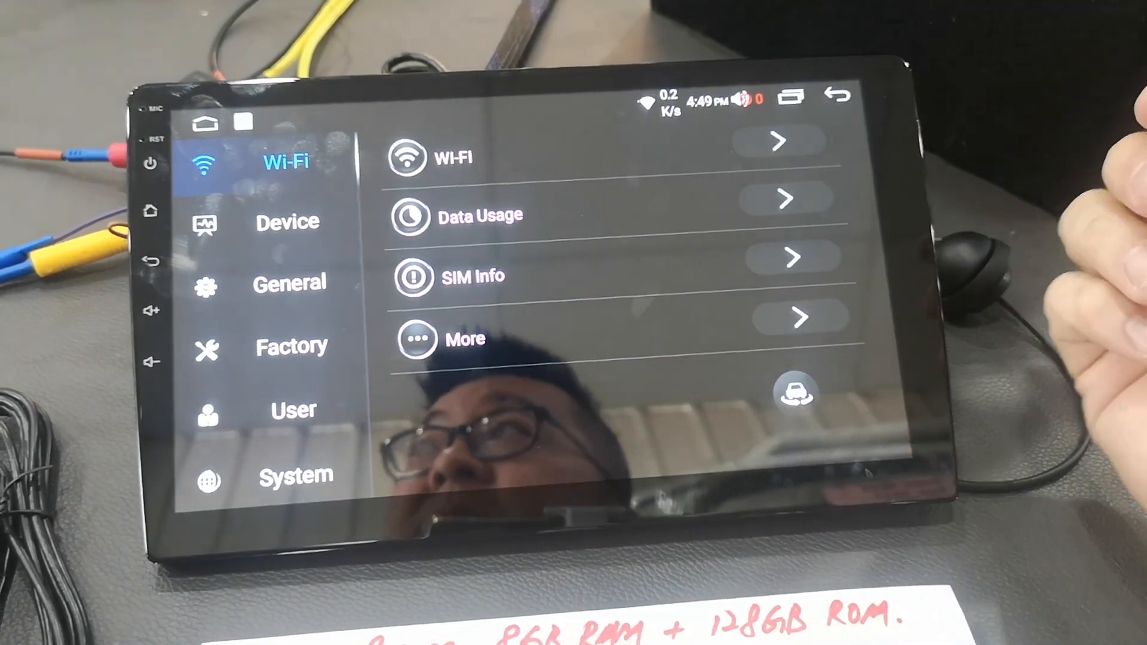
left_click(286, 222)
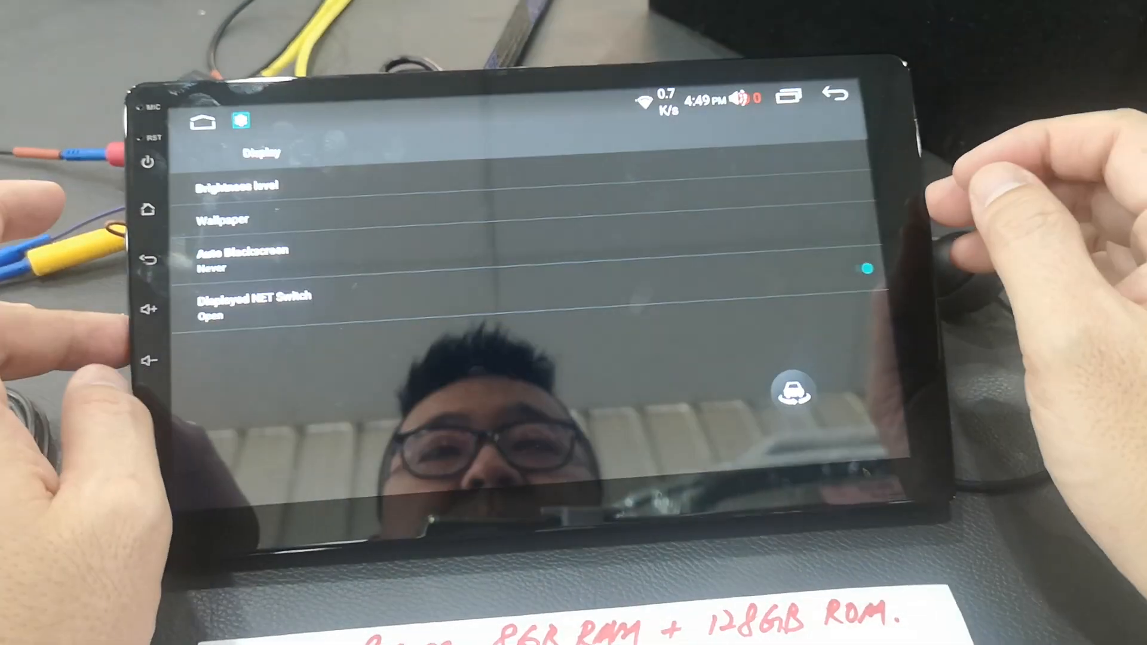
Step through the Device and General settings pages, scrolling down the General list
left_click(835, 96)
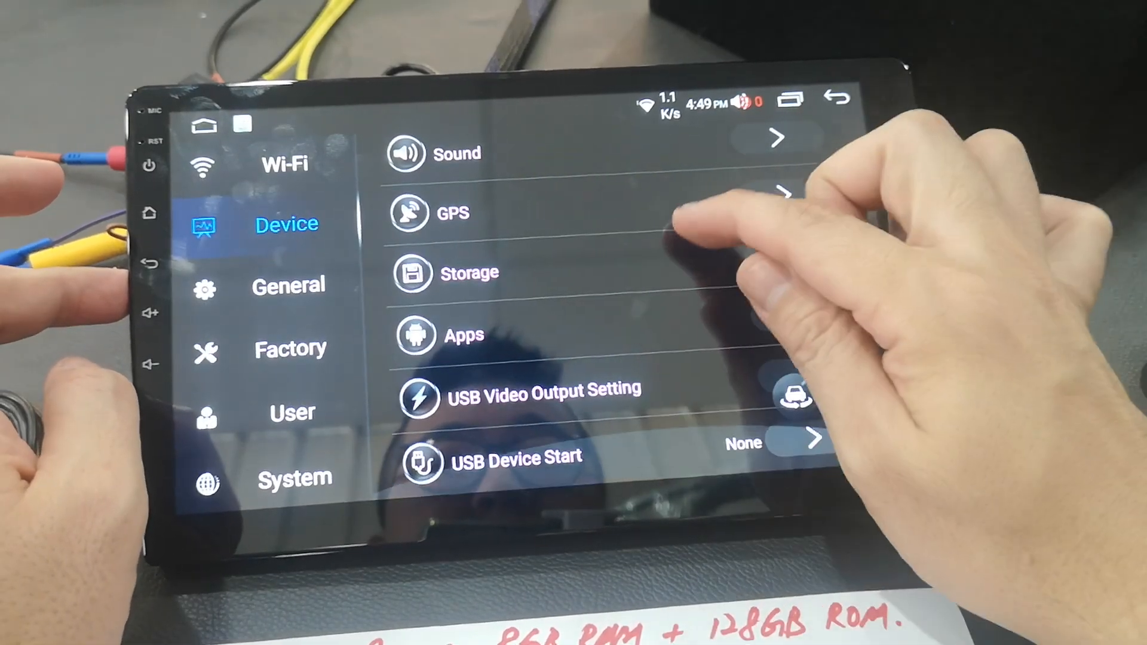
left_click(288, 284)
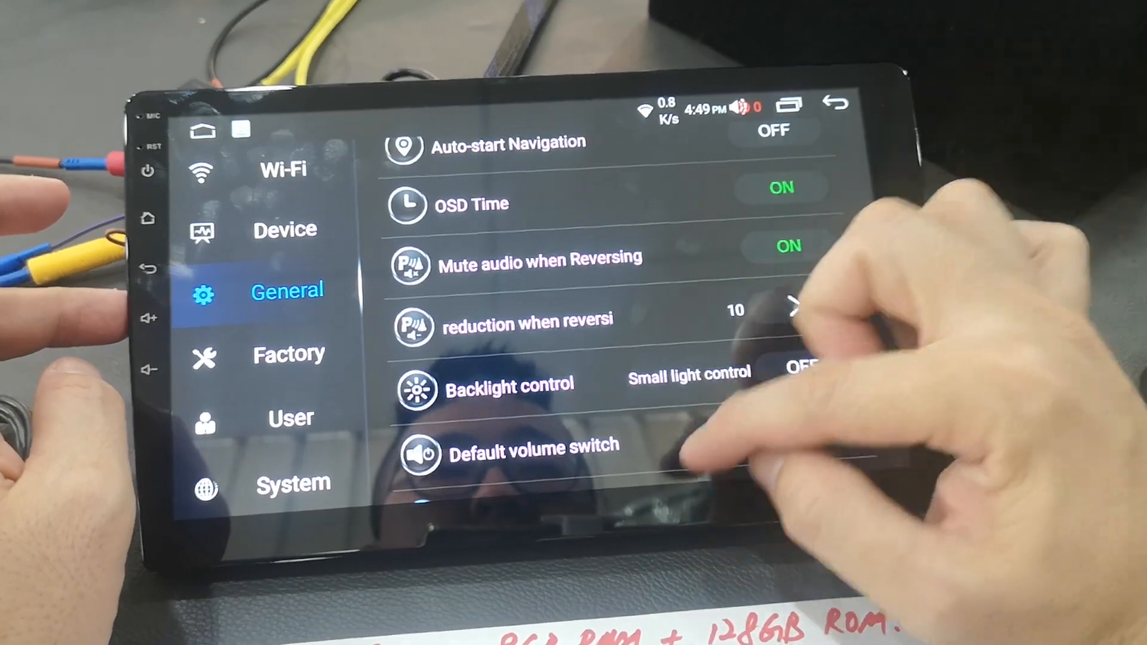
scroll("down", 3)
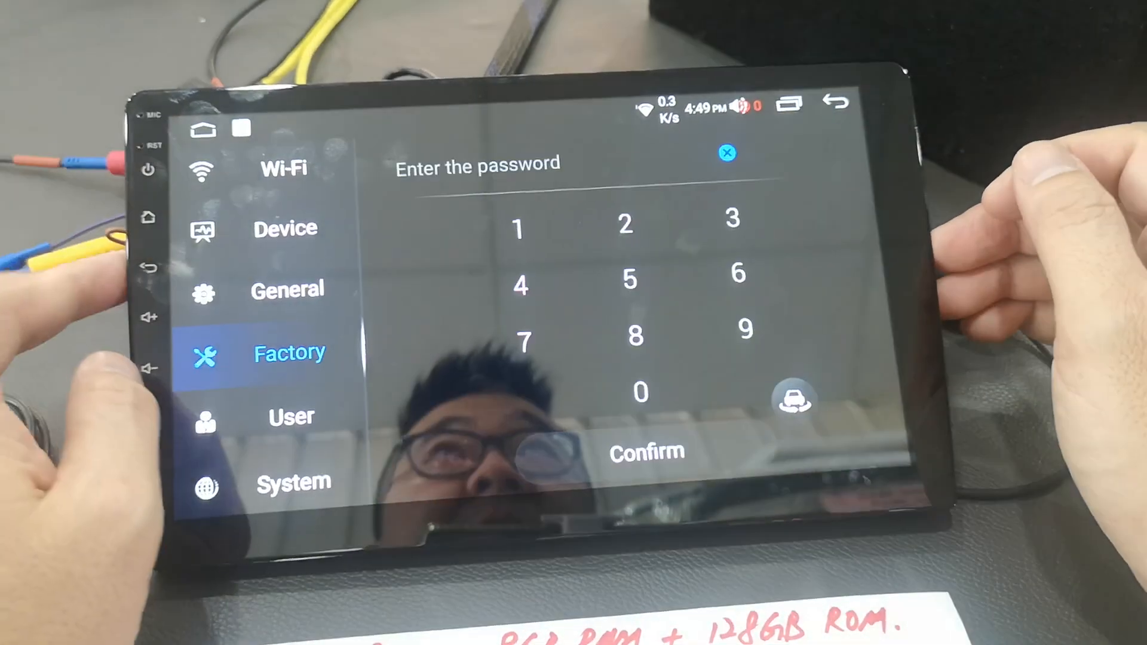
Enter the factory password, then browse Factory options including the reversing video format choices
left_click(733, 220)
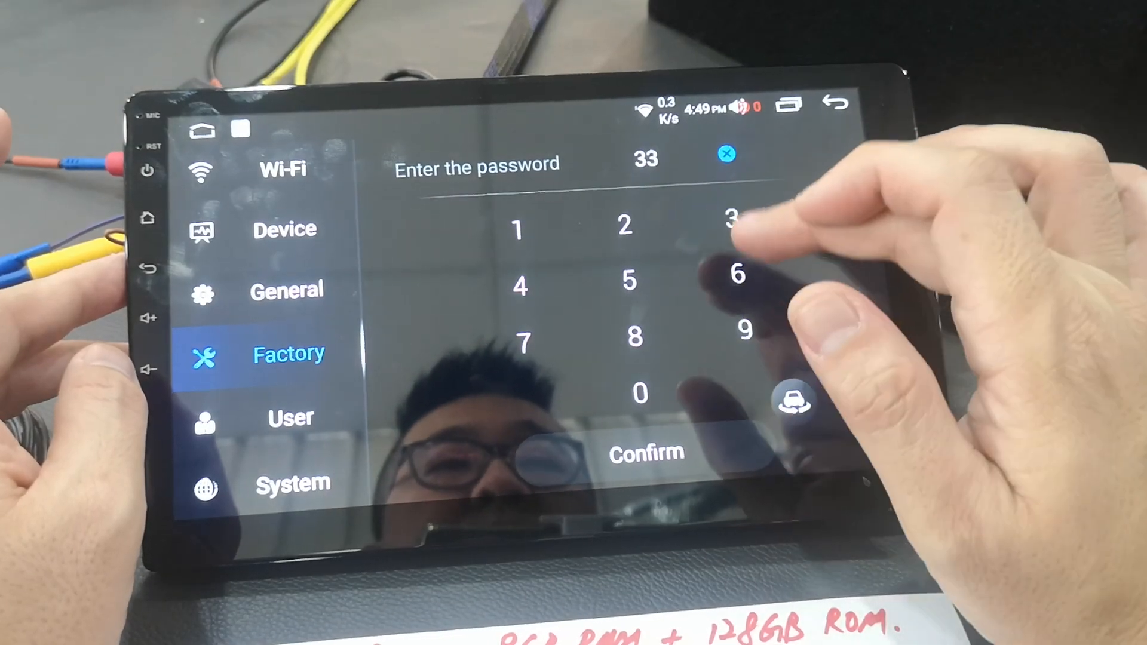
left_click(645, 452)
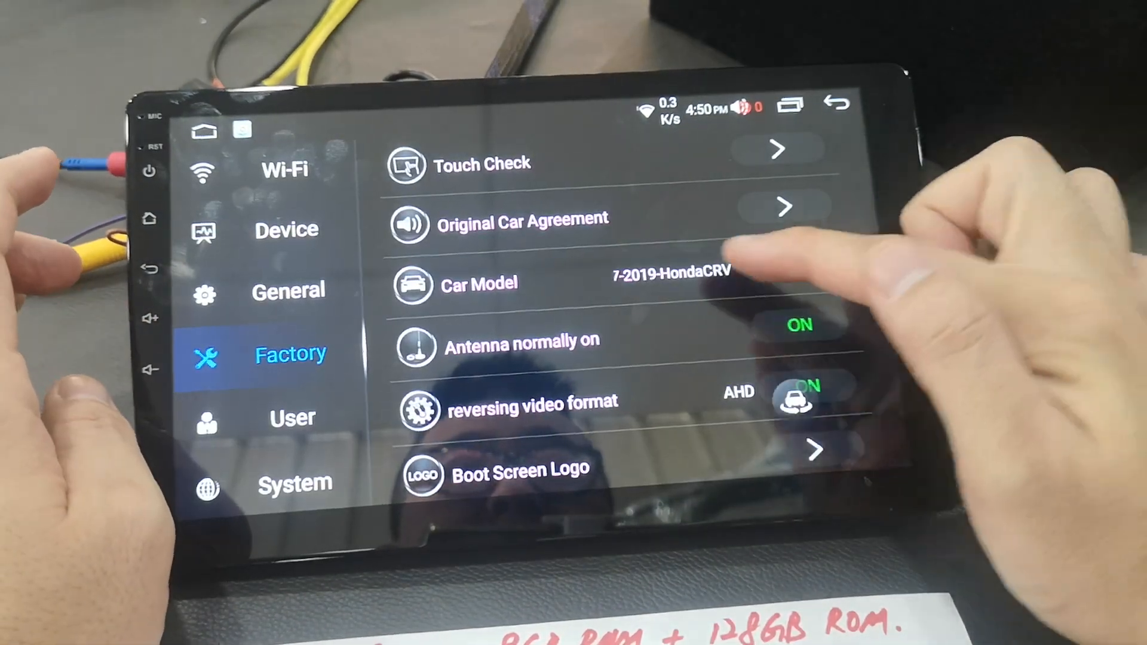
scroll("down", 3)
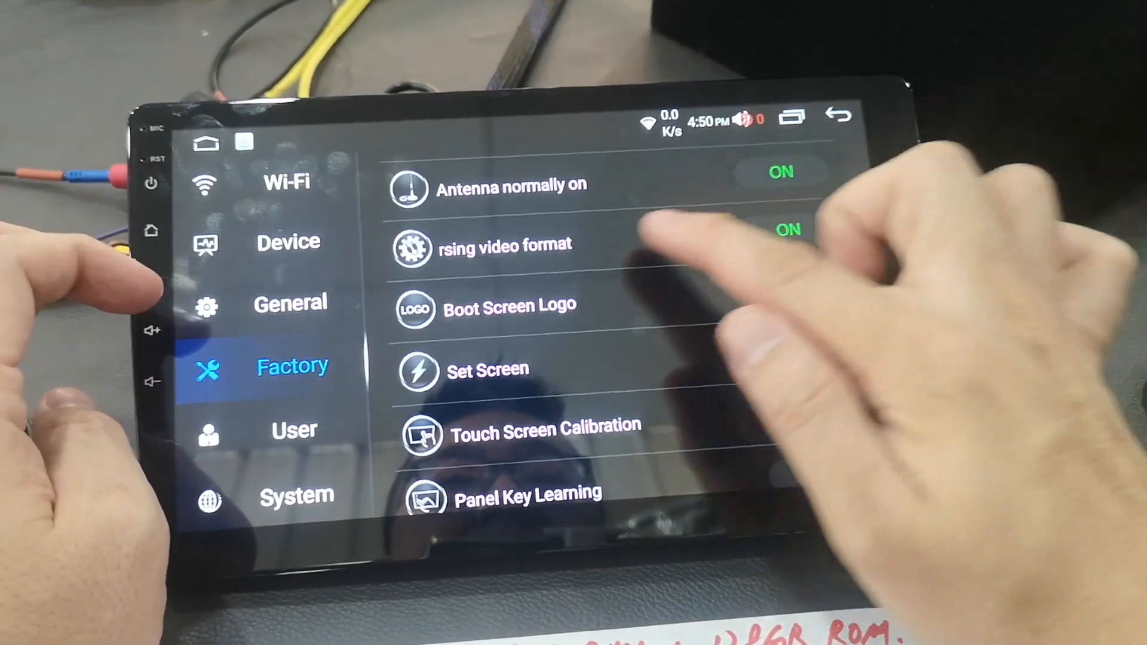
left_click(782, 231)
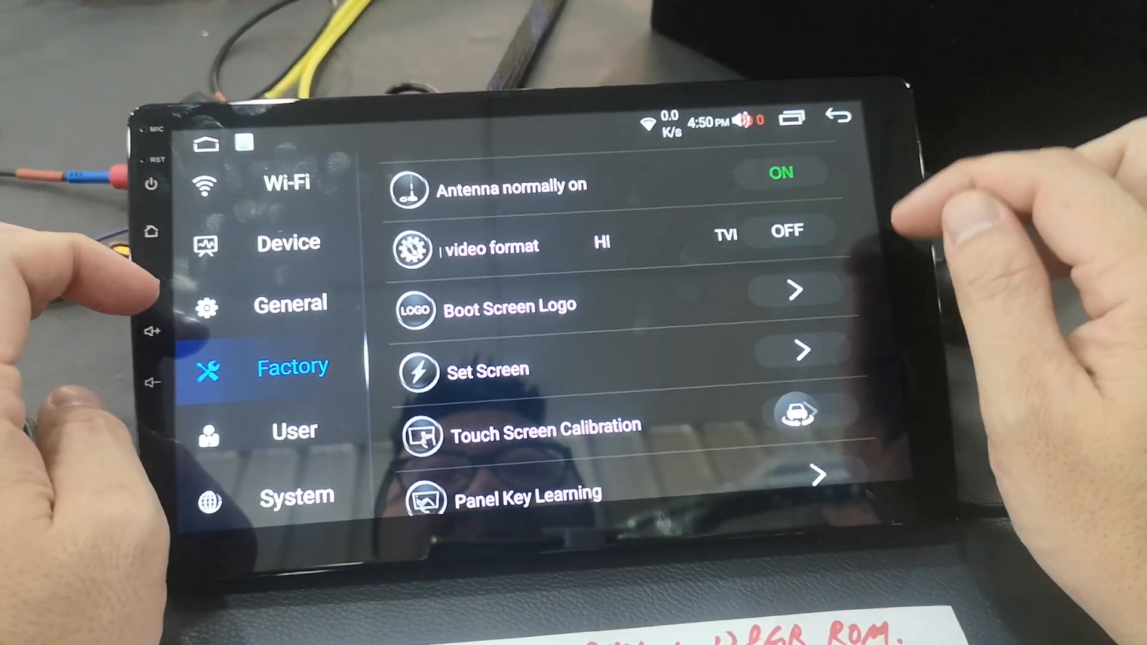
left_click(785, 231)
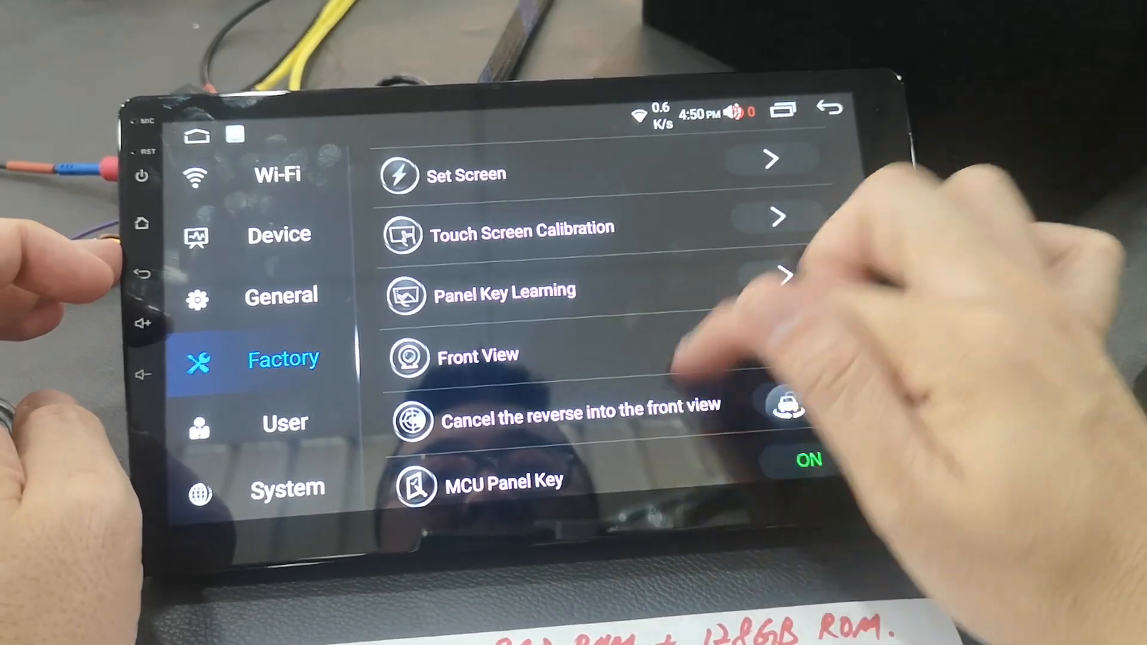
scroll("down", 3)
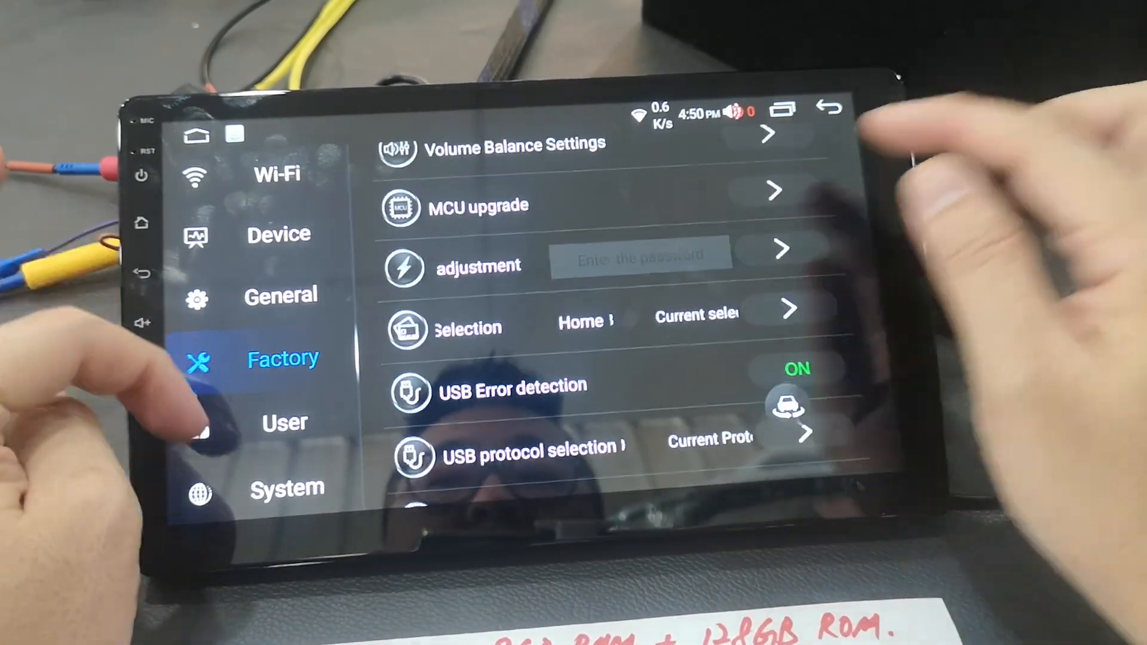
Open System > About Device and scroll its info showing Android 10 and 8 GB + 128 GB
left_click(286, 487)
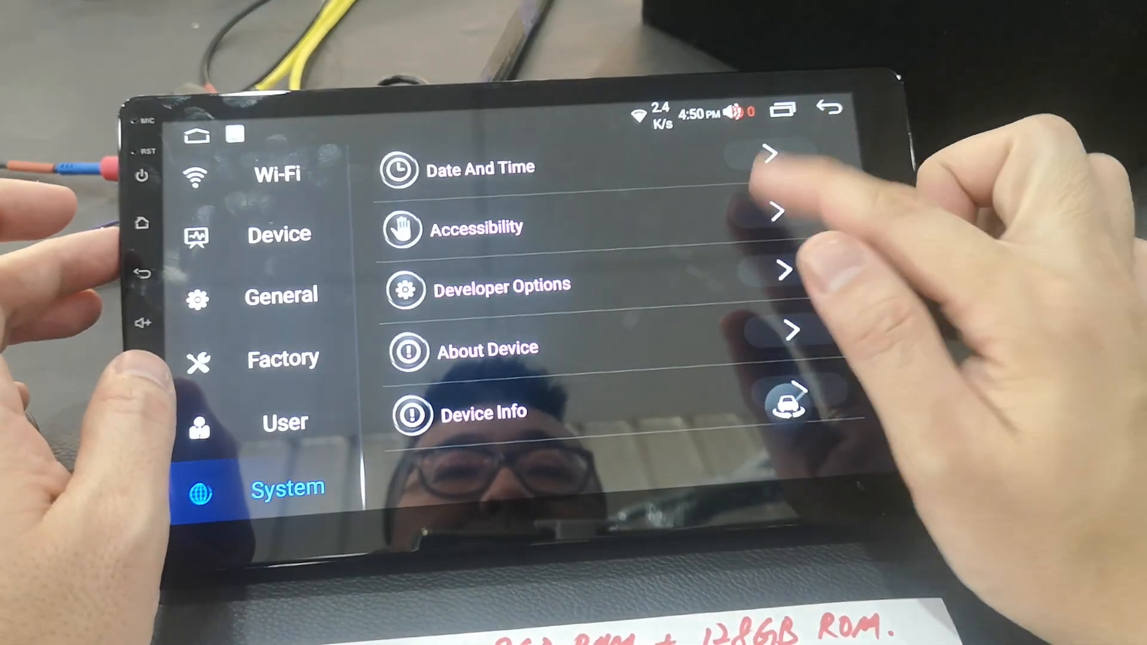
left_click(489, 348)
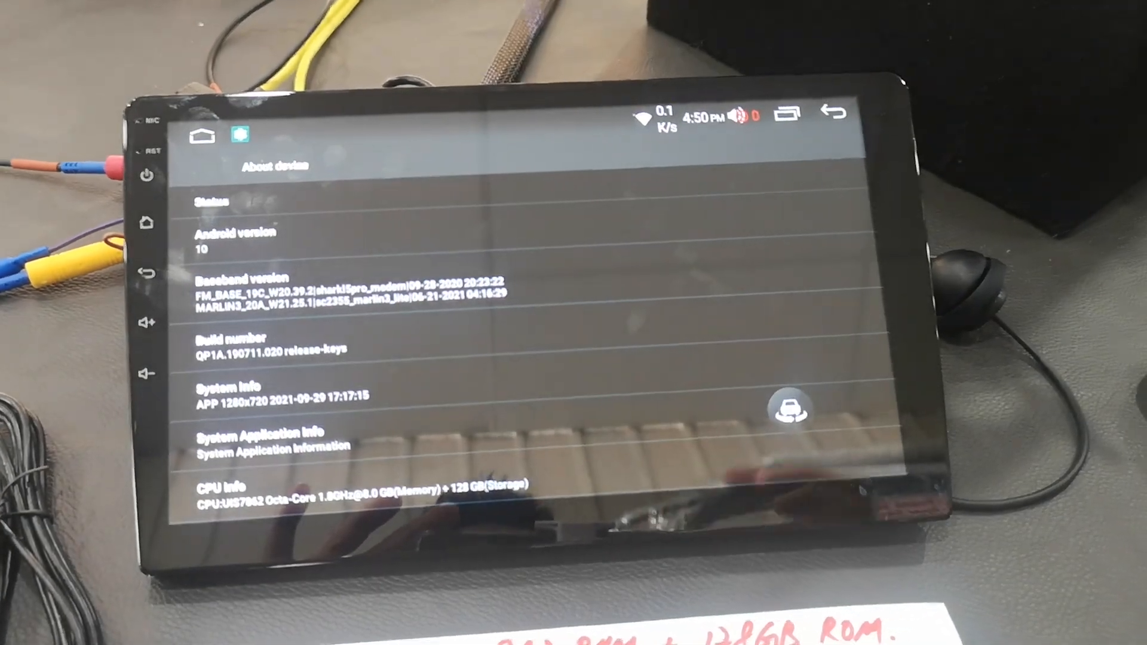
scroll("down", 3)
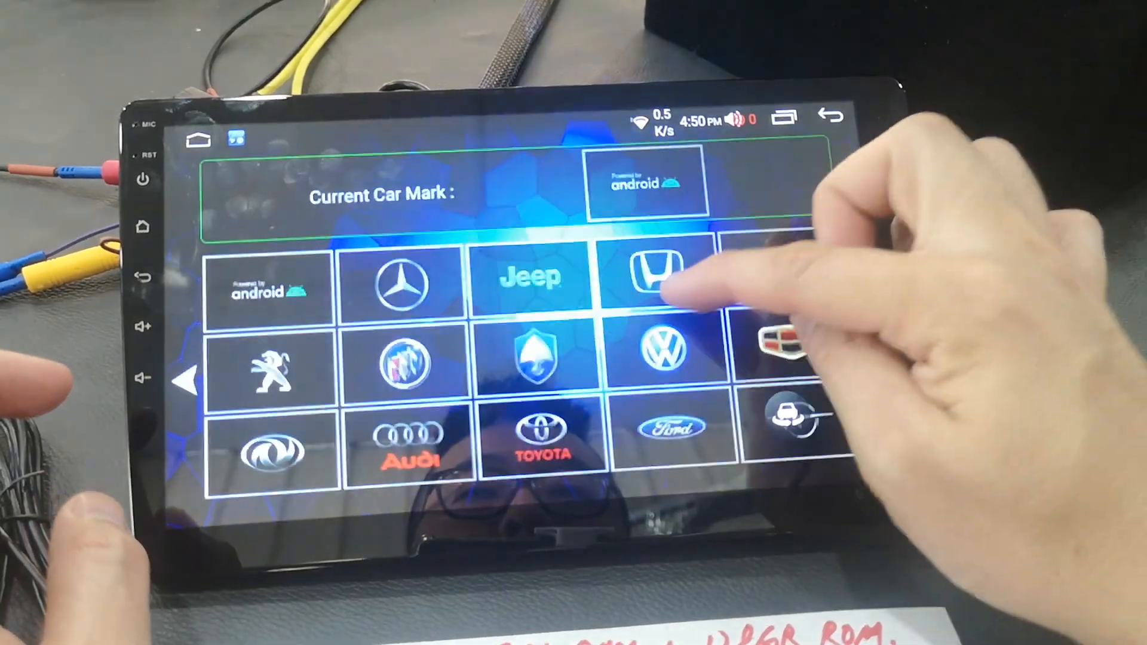
Show the recent-apps view listing the logo picker and settings, 5.5 GB memory free
left_click(651, 276)
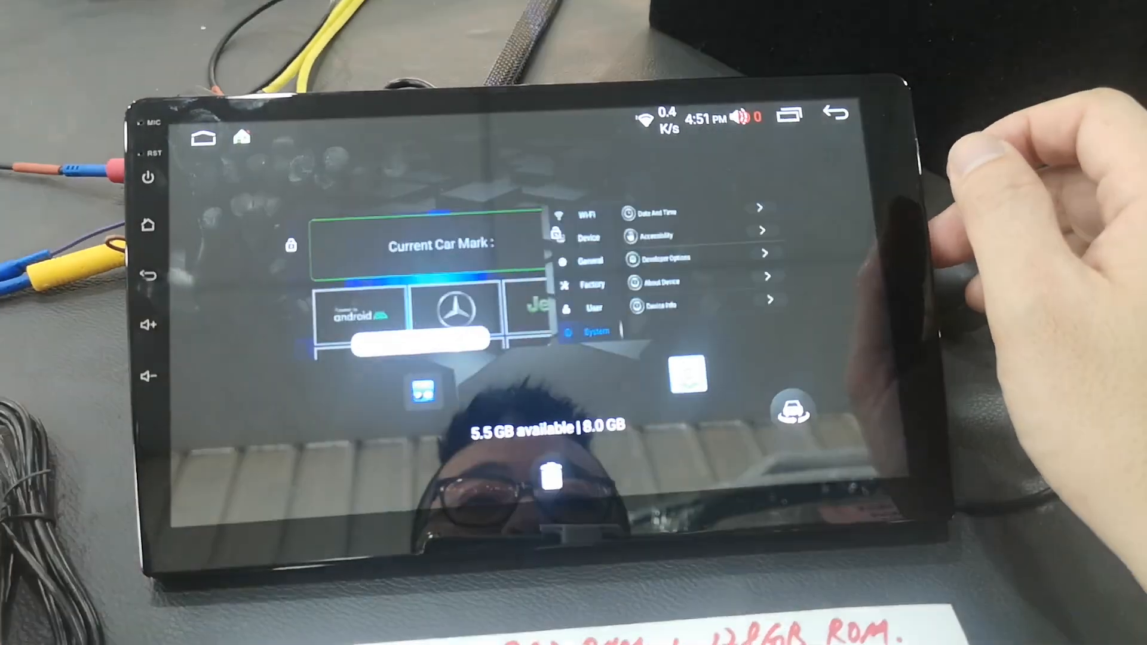
Bring Test Video.mp4 to the front, pause it, and shrink it to a floating player
left_click(659, 281)
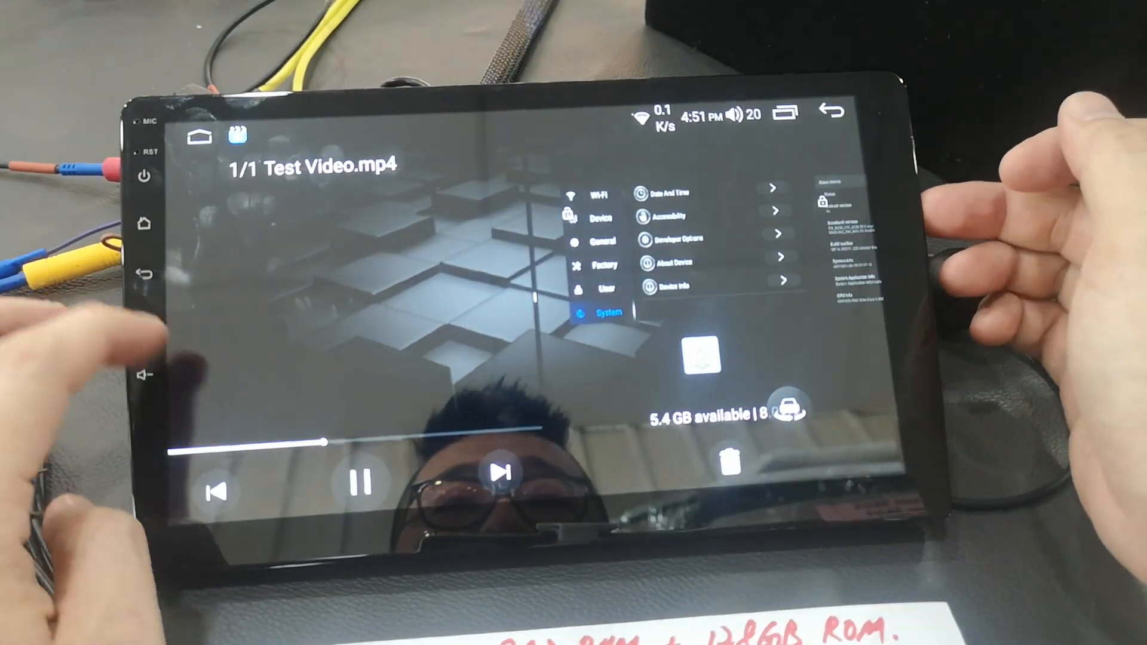
left_click(358, 484)
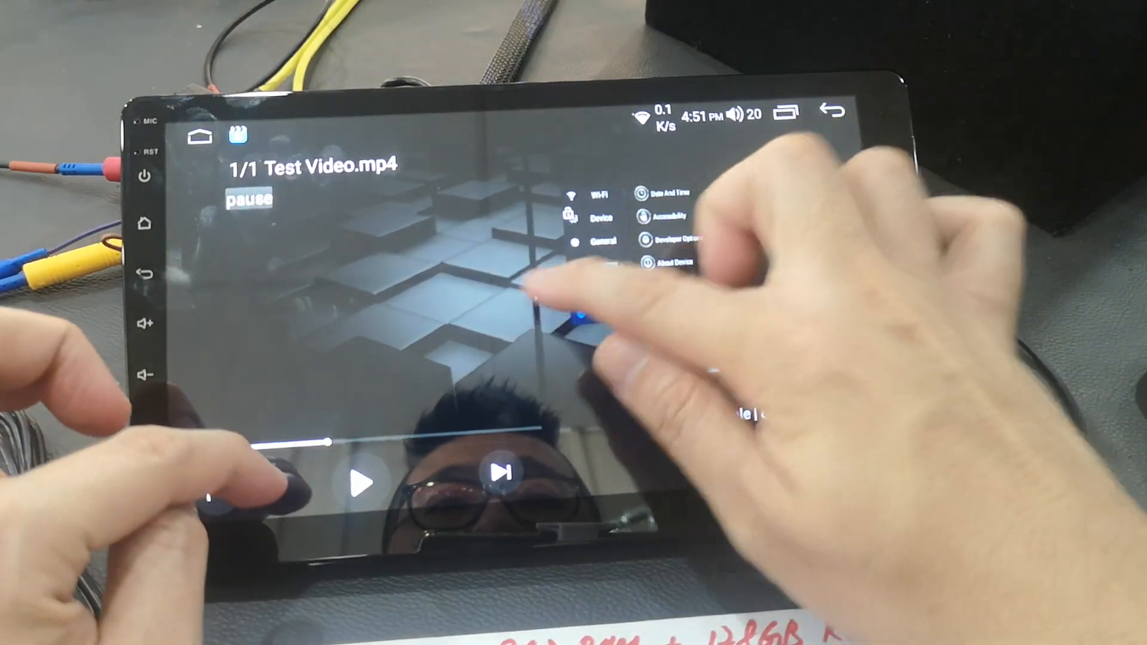
left_click(359, 482)
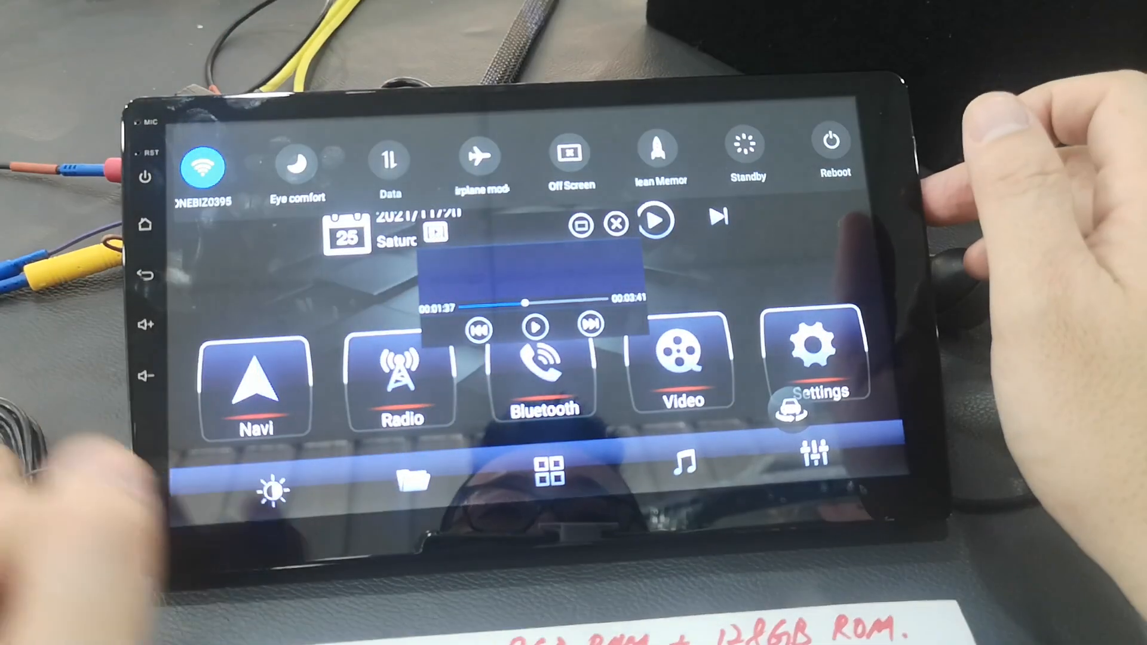
Dismiss the quick toggles and close the floating Test Video player
left_click(295, 157)
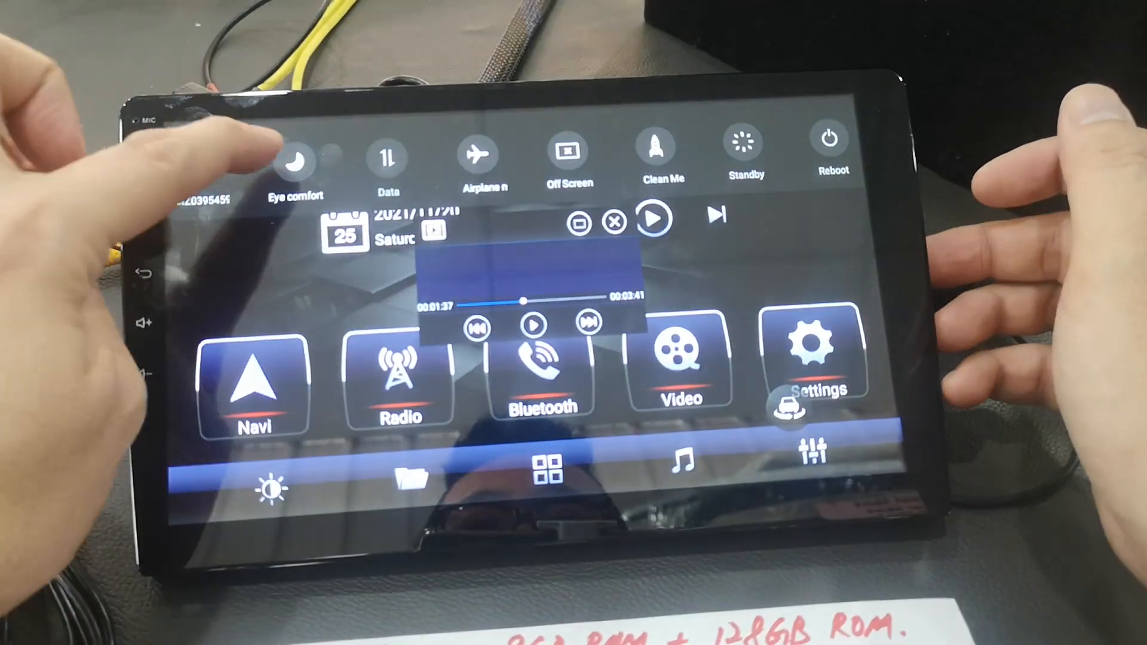
left_click(201, 157)
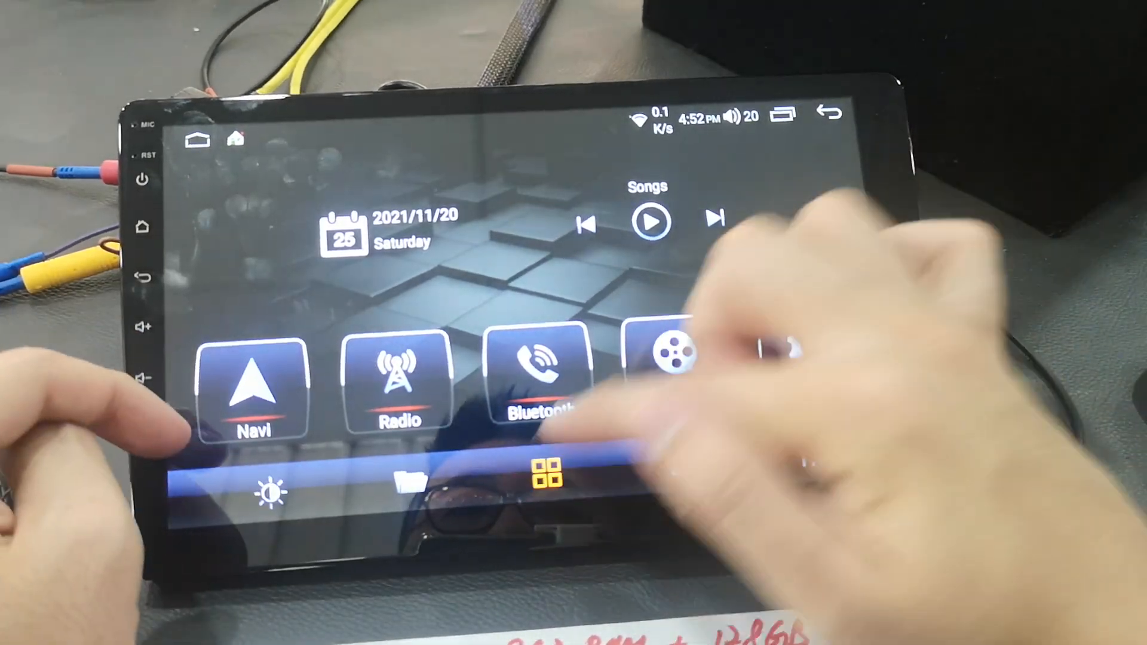
Open the app drawer showing Radio, Settings, Spotify, Waze, YouTube and other apps
left_click(547, 485)
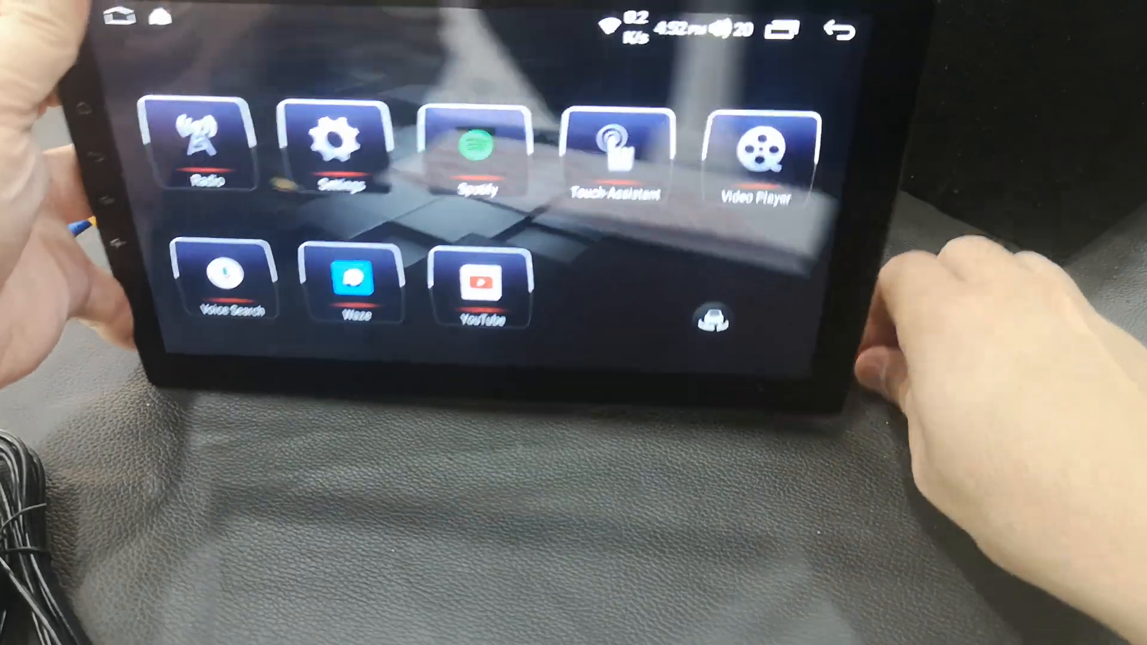
left_click(617, 150)
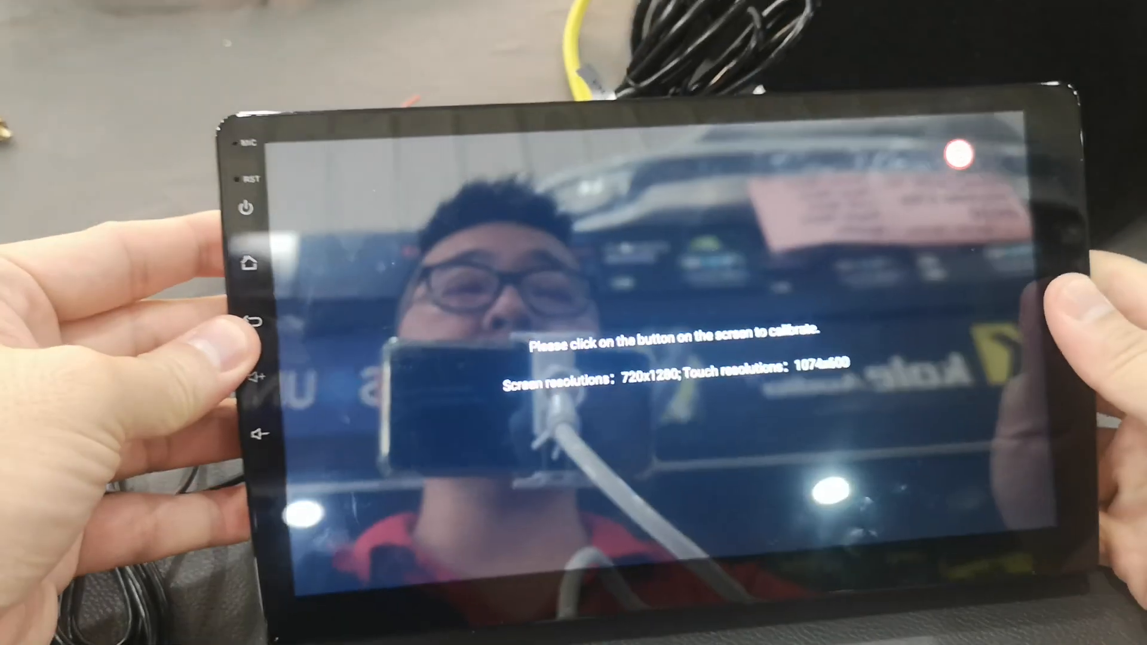